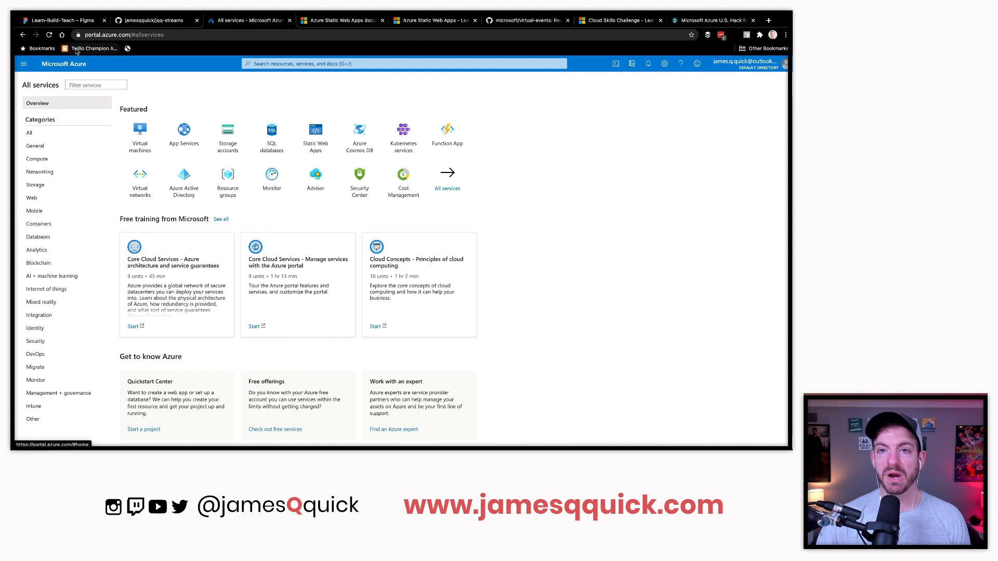
Show the red Pairing, Interviewing, Coding and Talking overlay frames on Figma's Assets page
{"action": "left_click", "coordinate": [61, 20]}
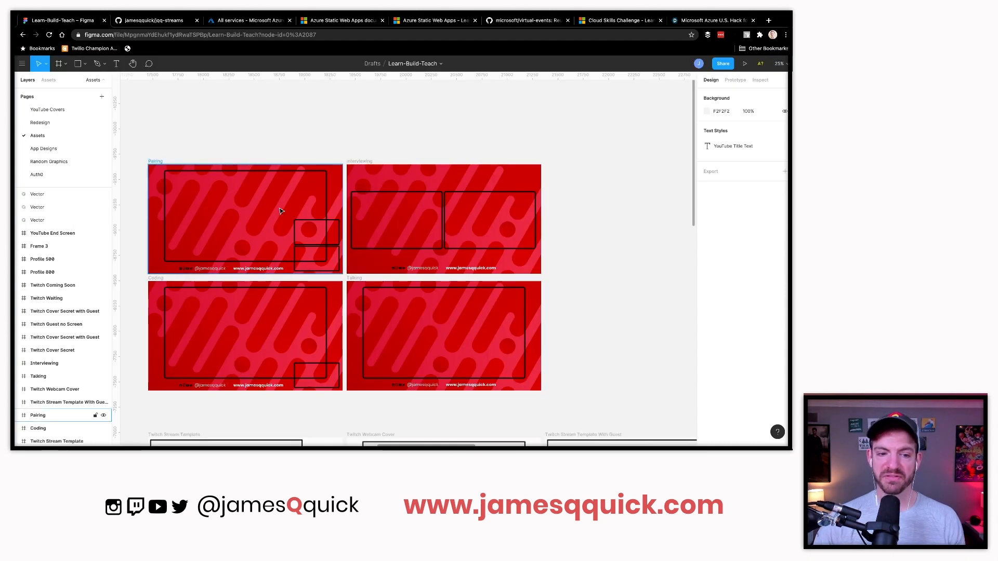
{"action": "scroll", "scroll_direction": "up", "scroll_amount": 3}
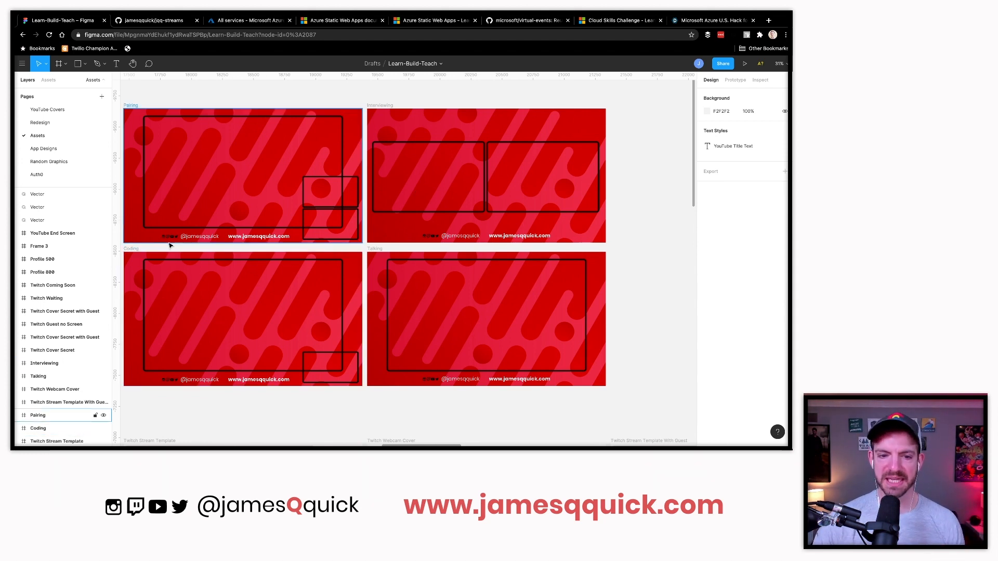
{"action": "left_click", "coordinate": [326, 97]}
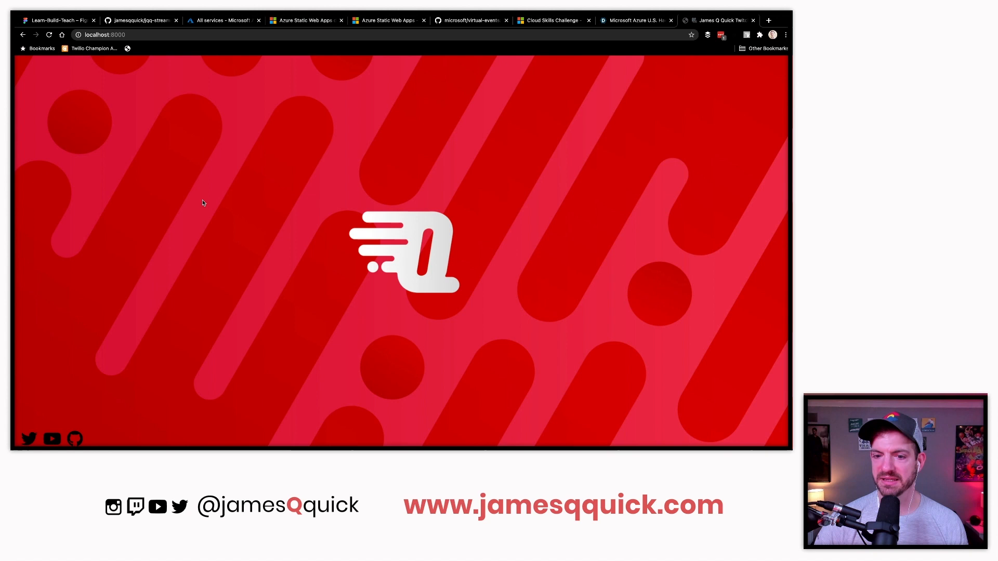
Load the local overlay with ?text=coming soon so COMING SOON appears beneath the logo
{"action": "type", "text": "?text=coming"}
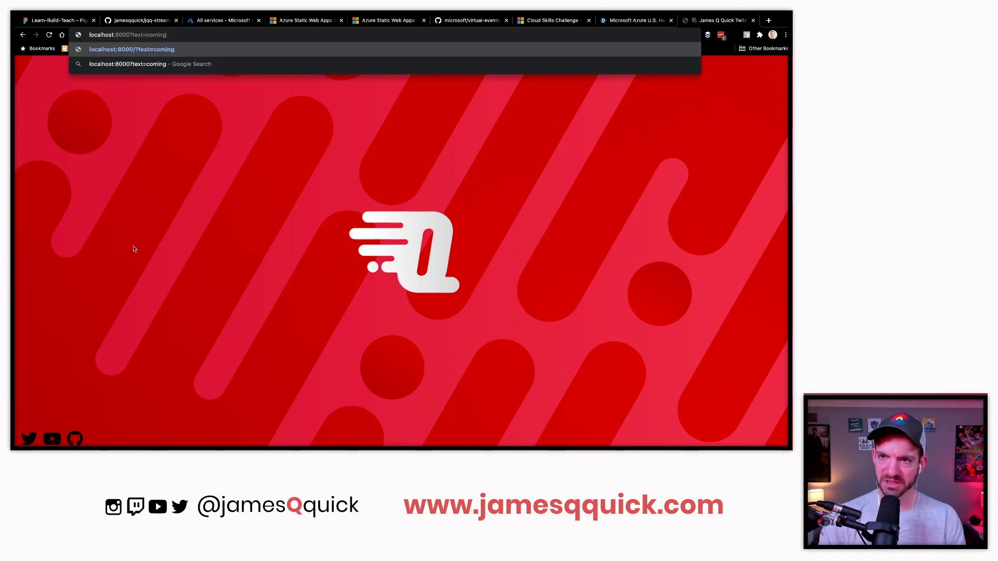
{"action": "key", "text": "Return"}
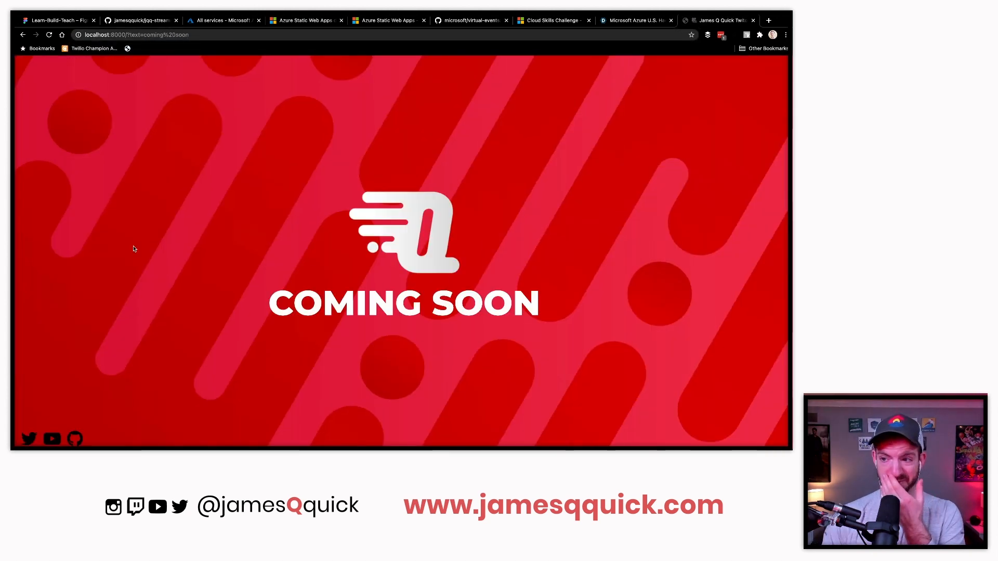
{"action": "mouse_move", "coordinate": [253, 345]}
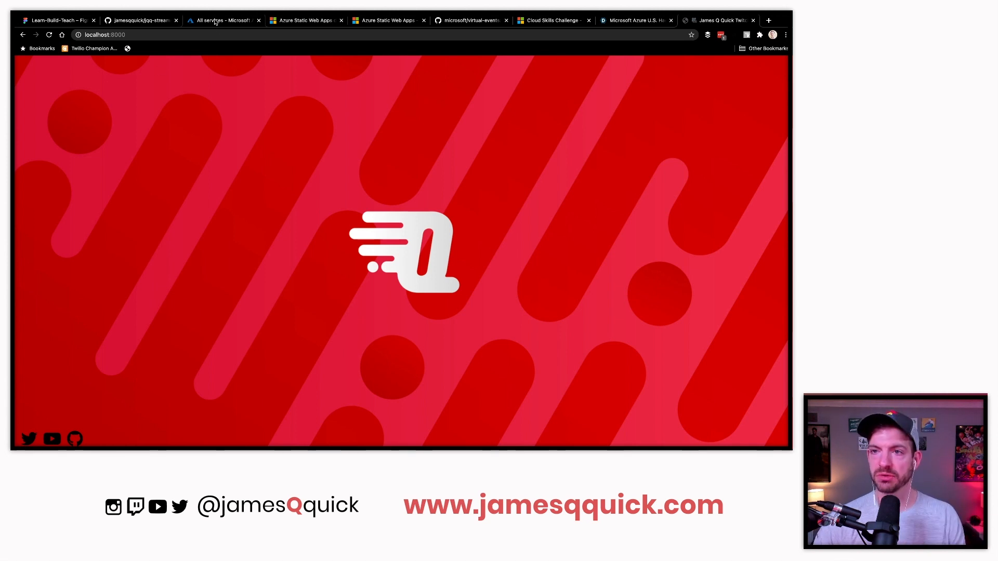
Start a new static web app named jqq-stream-overlays in the Central US region
{"action": "left_click", "coordinate": [221, 20]}
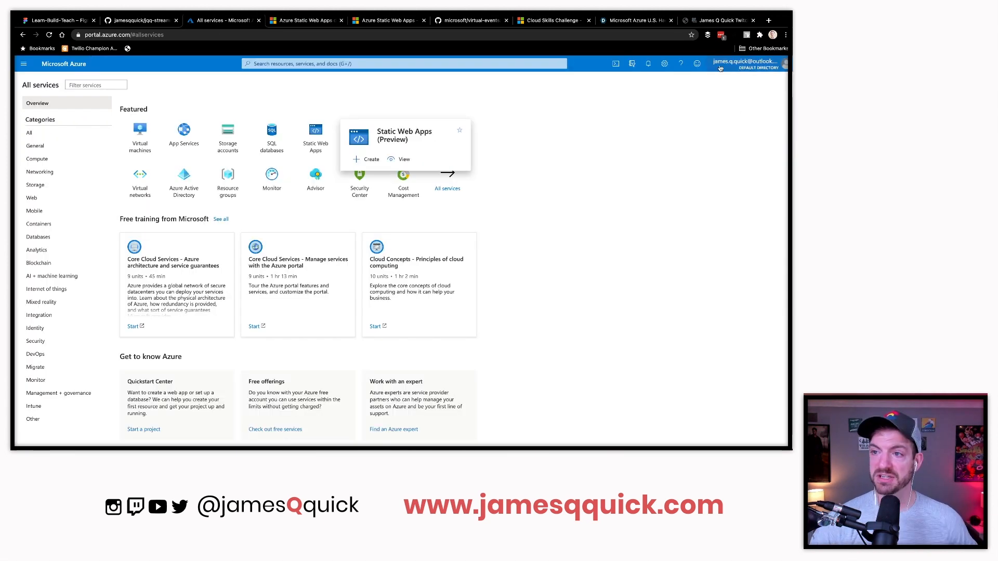
{"action": "left_click", "coordinate": [403, 159]}
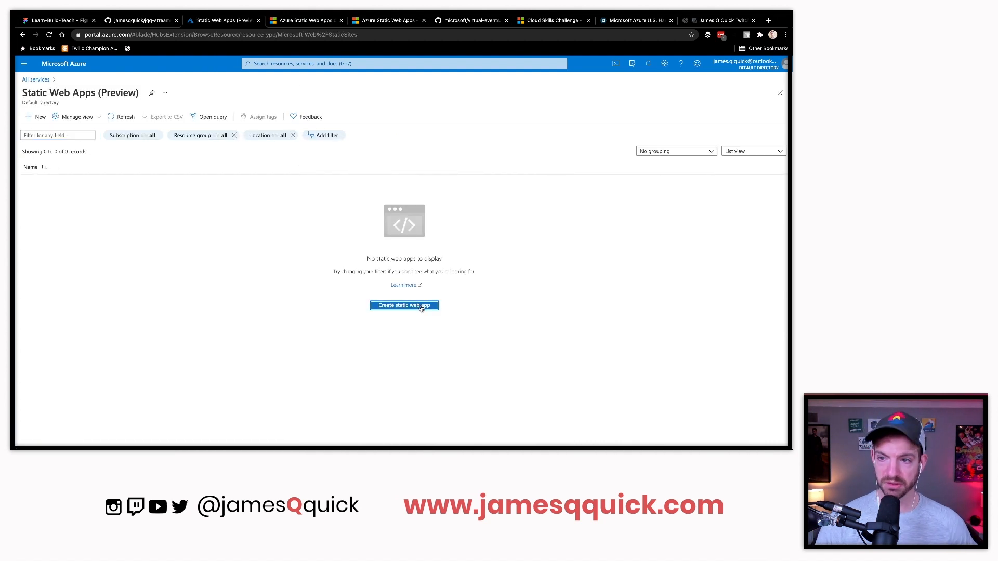
{"action": "left_click", "coordinate": [404, 305]}
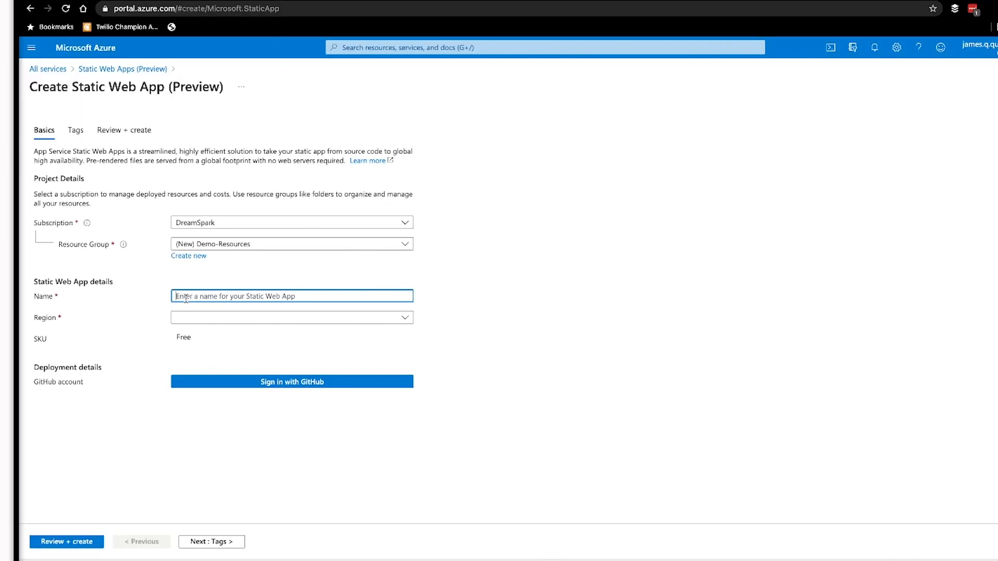
{"action": "type", "text": "jqq"}
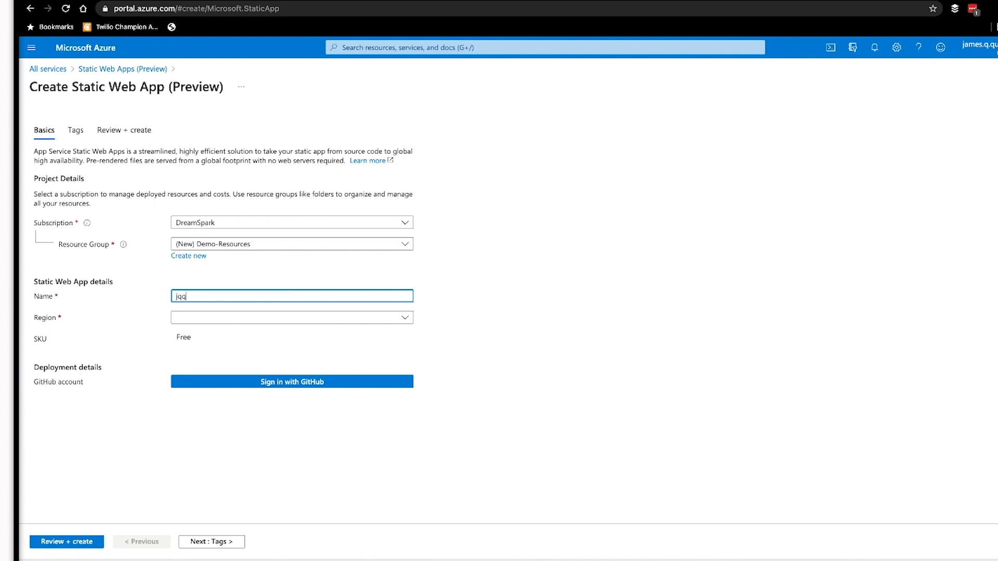
{"action": "type", "text": "-stream-overa"}
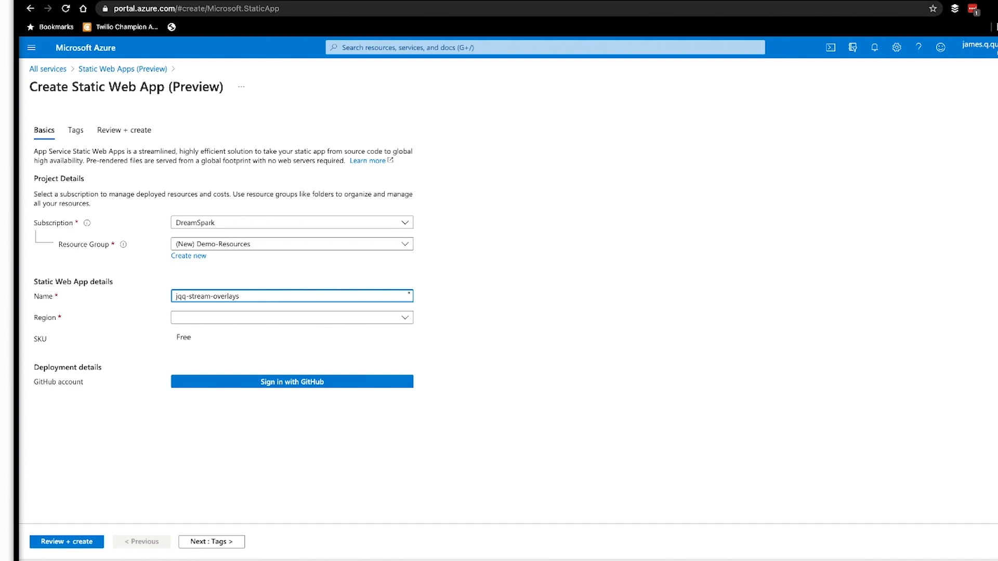
{"action": "left_click", "coordinate": [291, 381]}
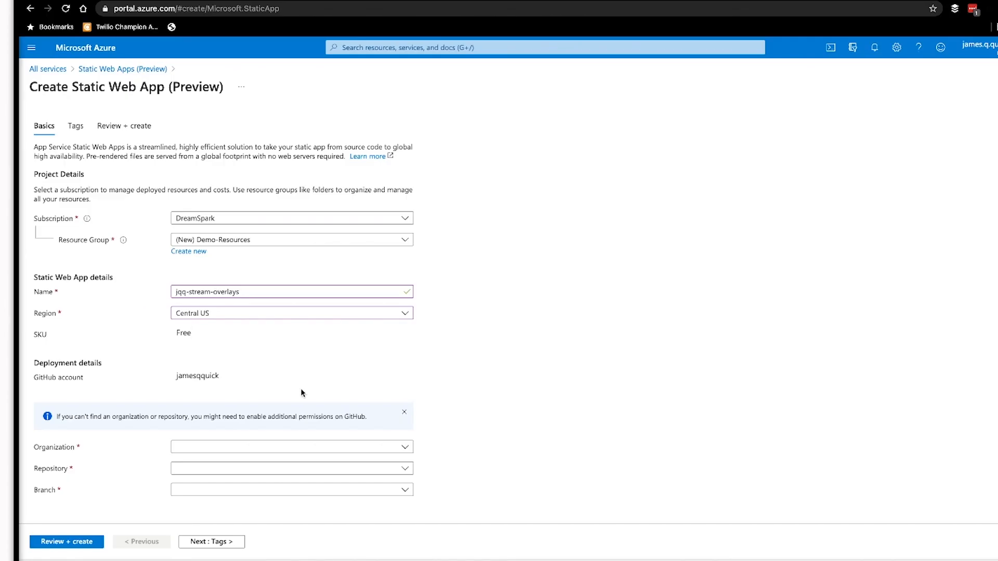
Link the app to the personal organization's jqq-streams repo, master branch, and proceed to review
{"action": "left_click", "coordinate": [291, 447]}
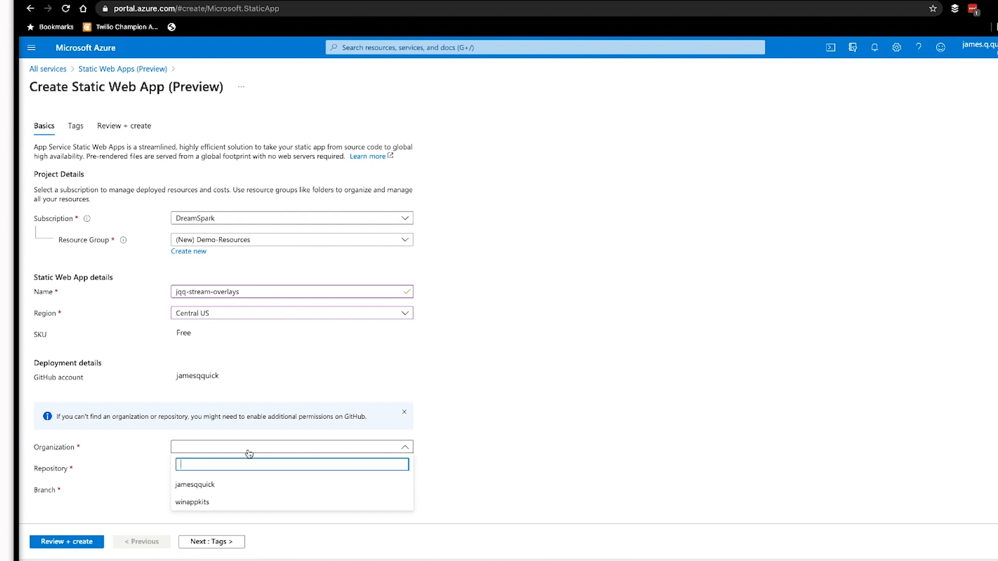
{"action": "mouse_move", "coordinate": [195, 485]}
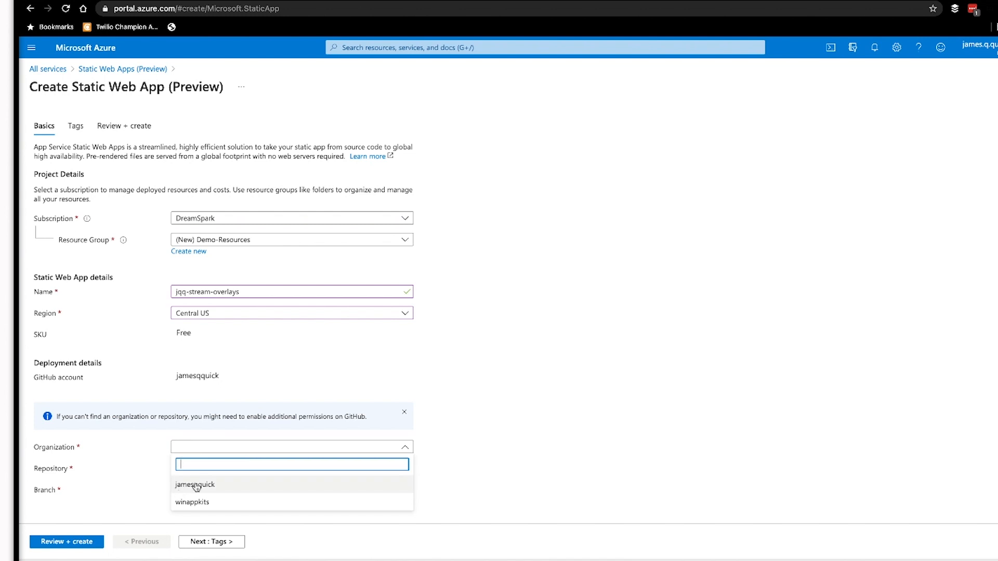
{"action": "left_click", "coordinate": [195, 484]}
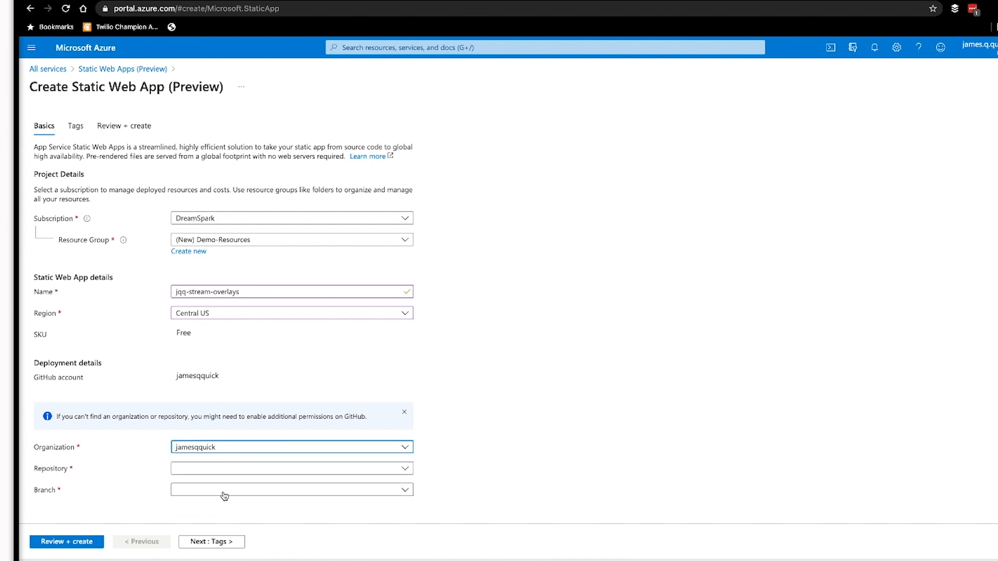
{"action": "left_click", "coordinate": [291, 468]}
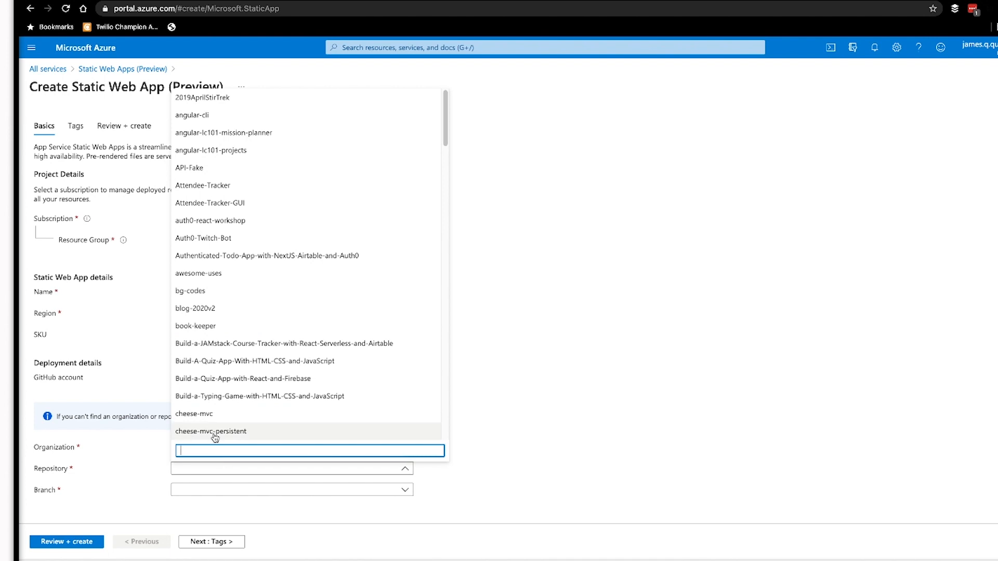
{"action": "type", "text": "jqq"}
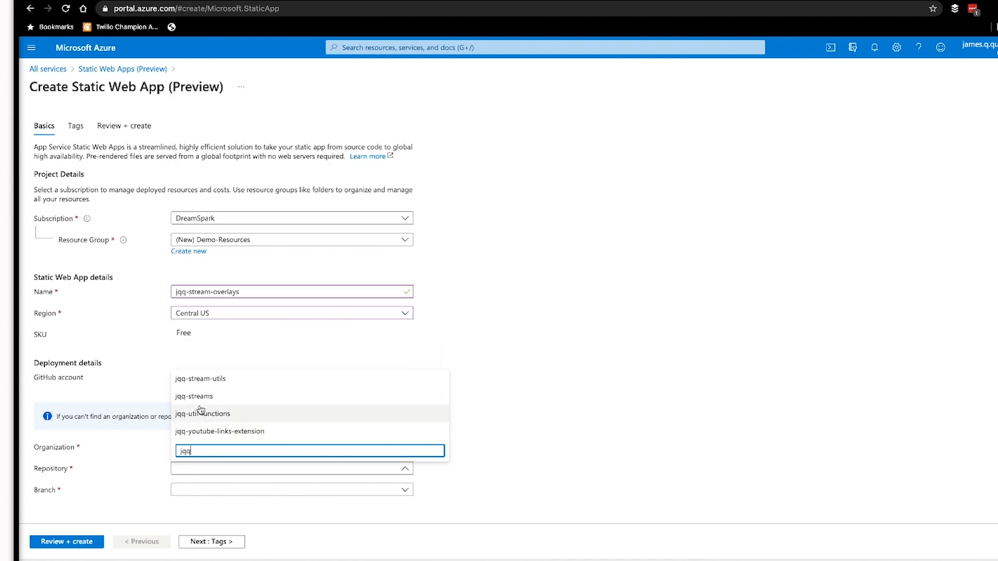
{"action": "left_click", "coordinate": [194, 397]}
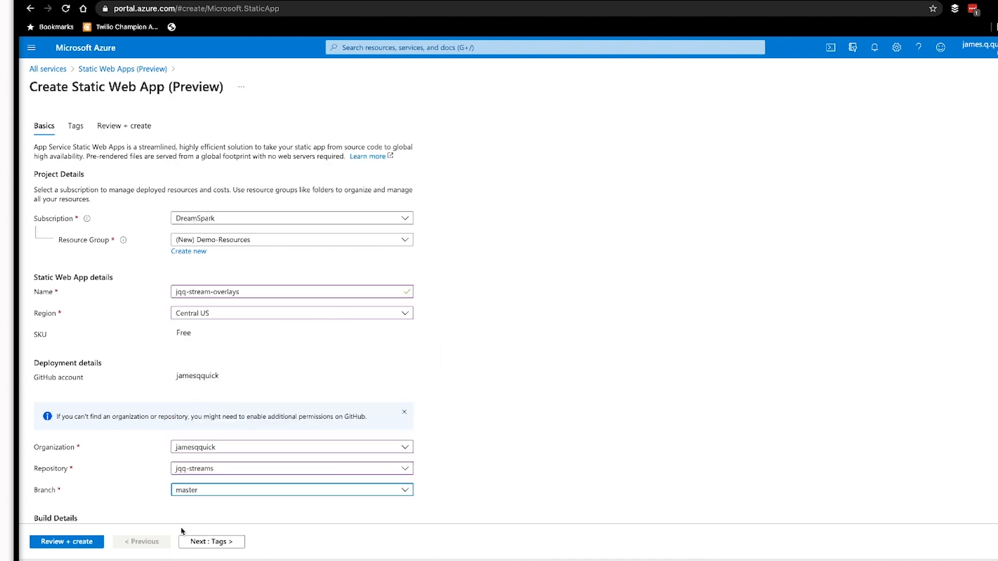
{"action": "left_click", "coordinate": [66, 542]}
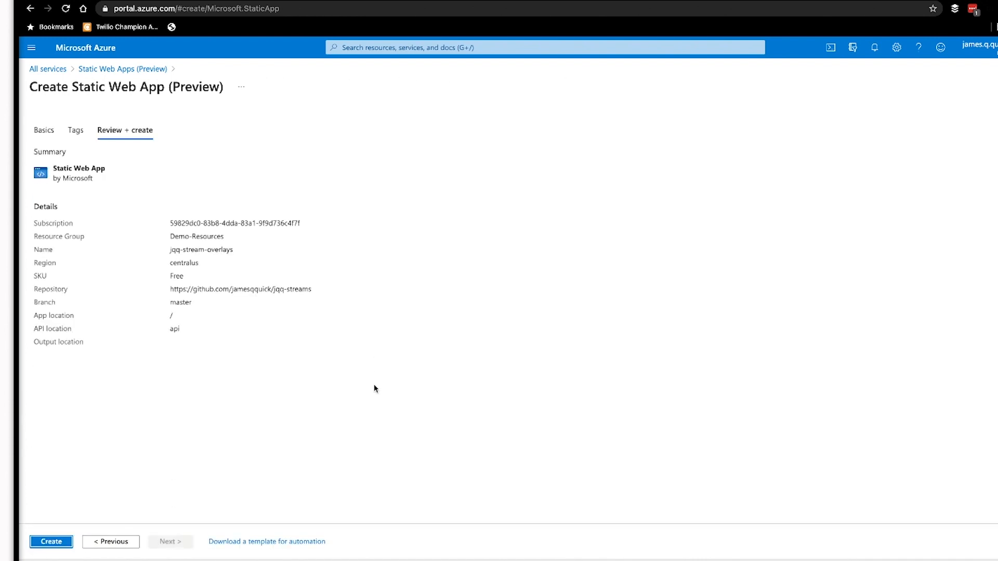
{"action": "mouse_move", "coordinate": [193, 319]}
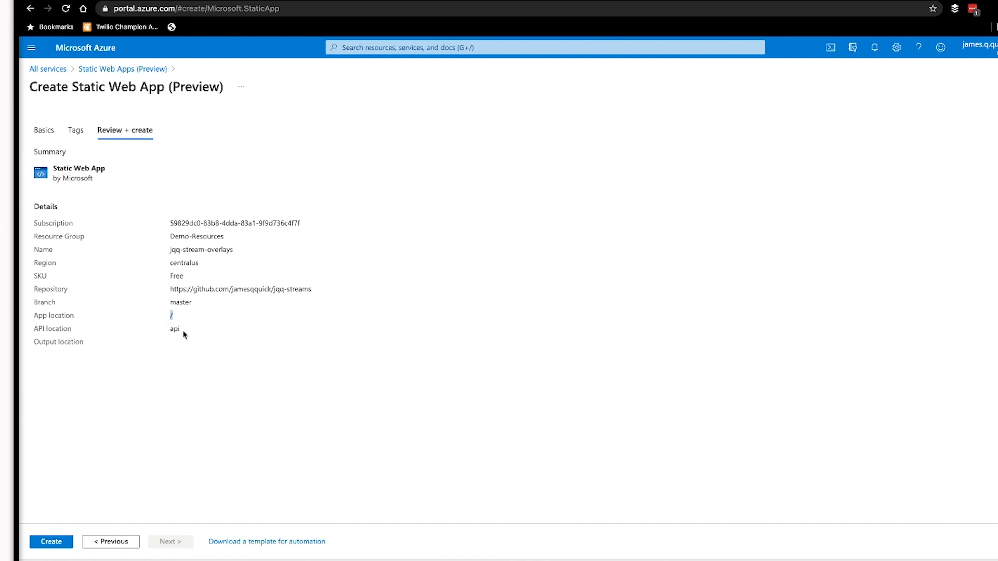
Create jqq-stream-overlays and, once deployment succeeds, open the app's resource overview
{"action": "double_click", "coordinate": [175, 329]}
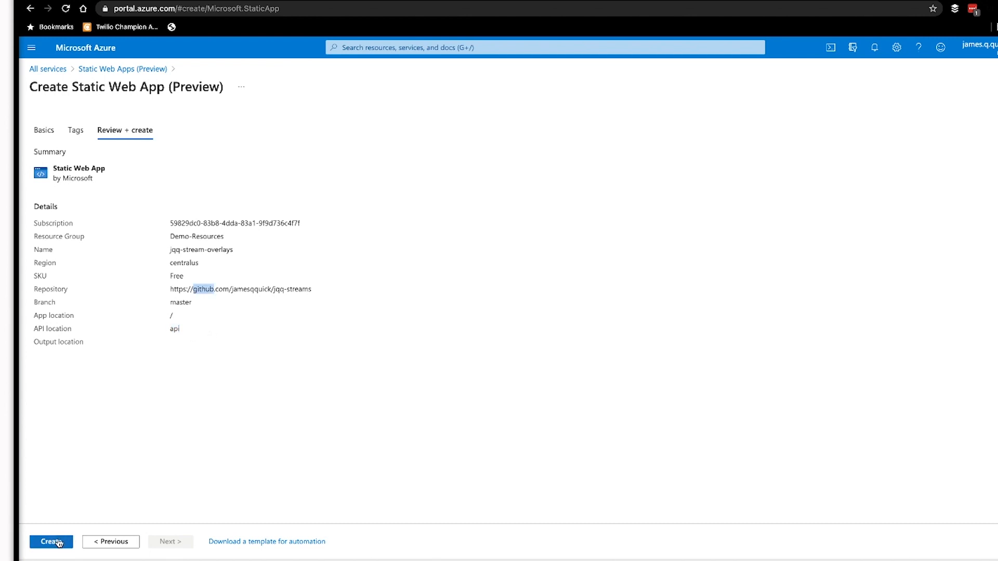
{"action": "left_click", "coordinate": [51, 541]}
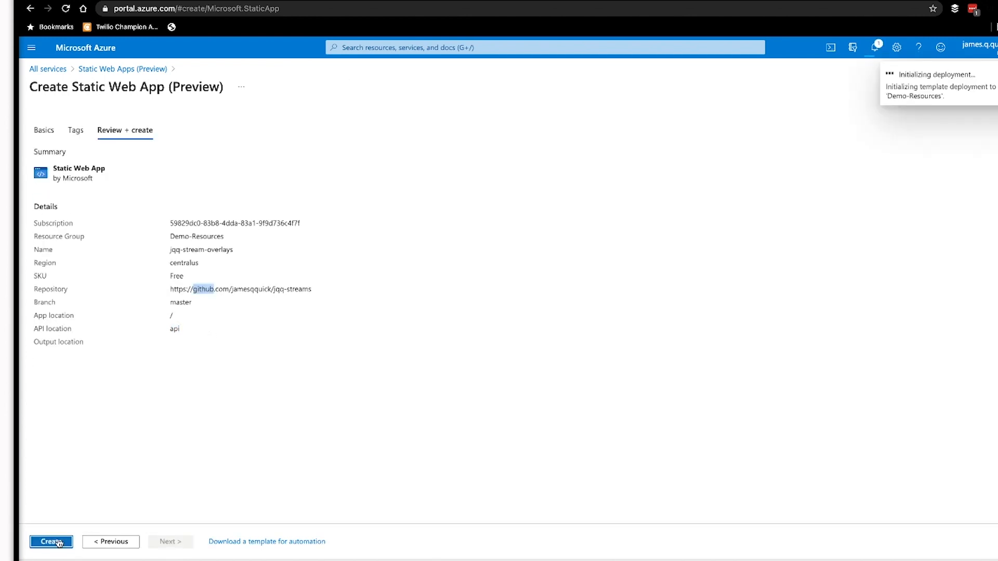
{"action": "left_click", "coordinate": [50, 542]}
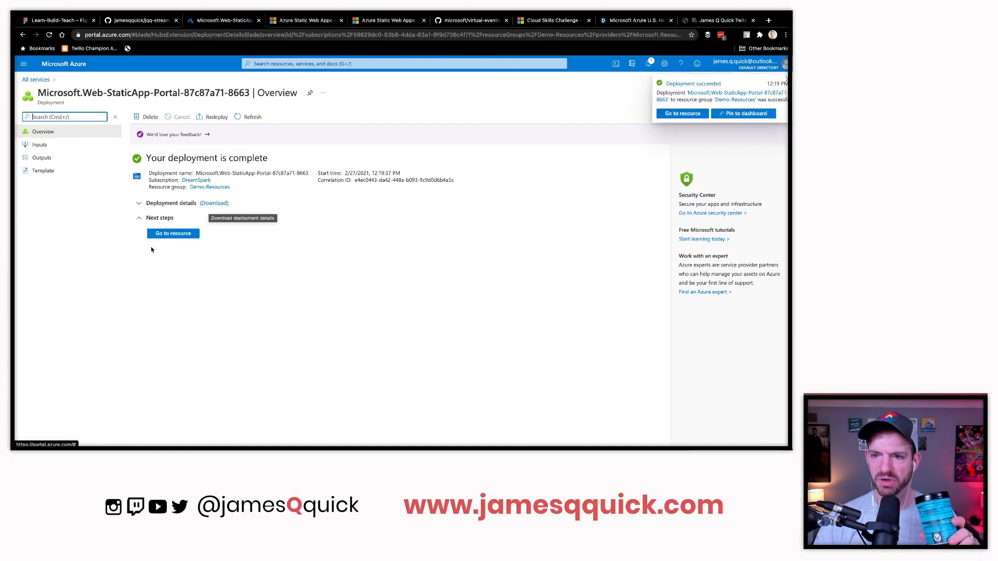
{"action": "left_click", "coordinate": [779, 92]}
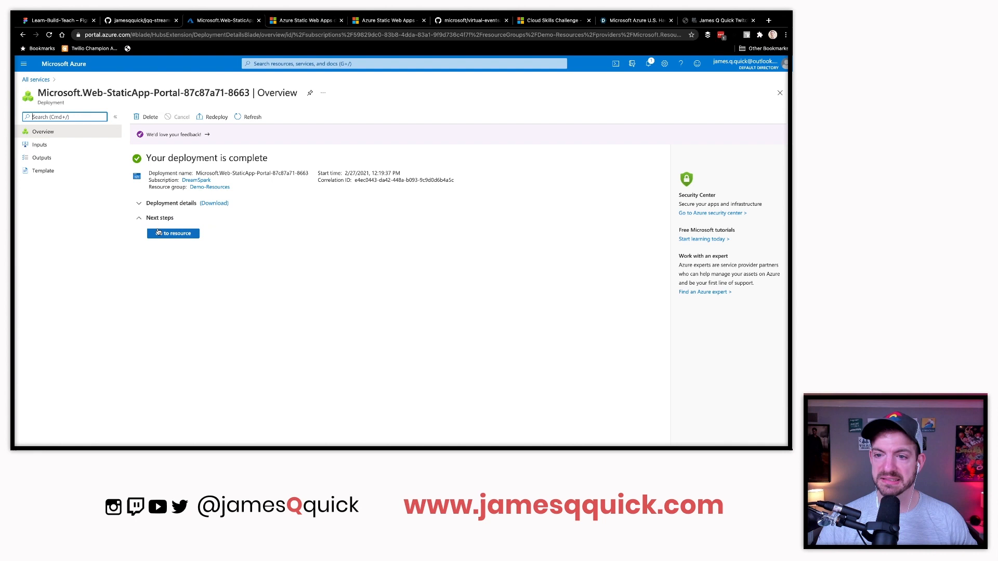
{"action": "left_click", "coordinate": [173, 233]}
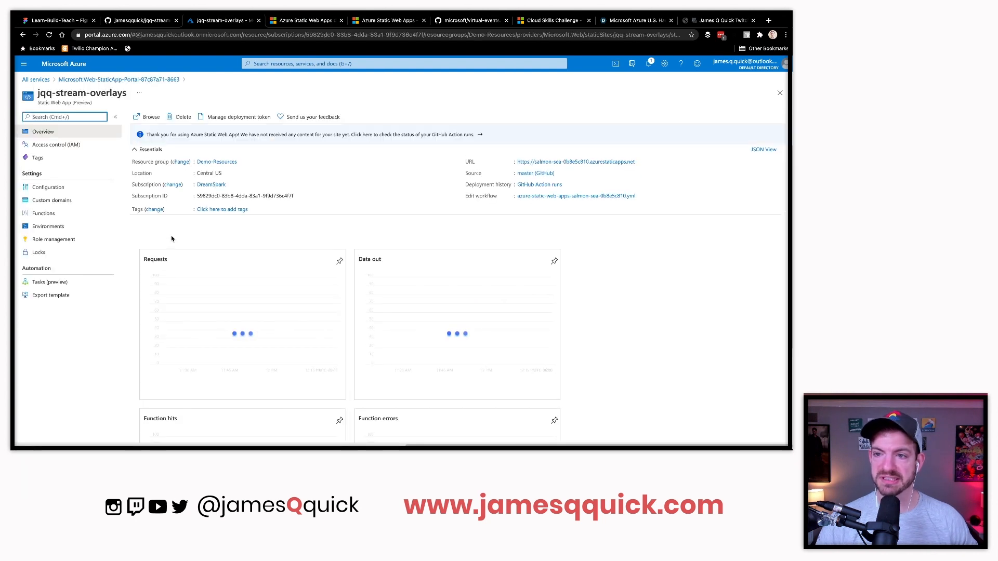
Visit the app's azurestaticapps.net URL, which shows the placeholder page
{"action": "left_click", "coordinate": [574, 162]}
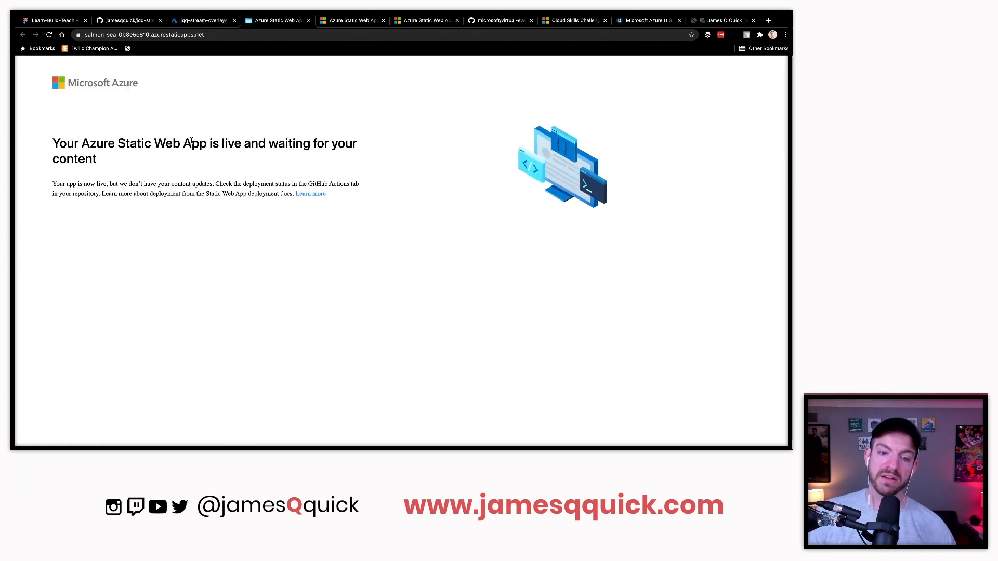
{"action": "left_click", "coordinate": [200, 20]}
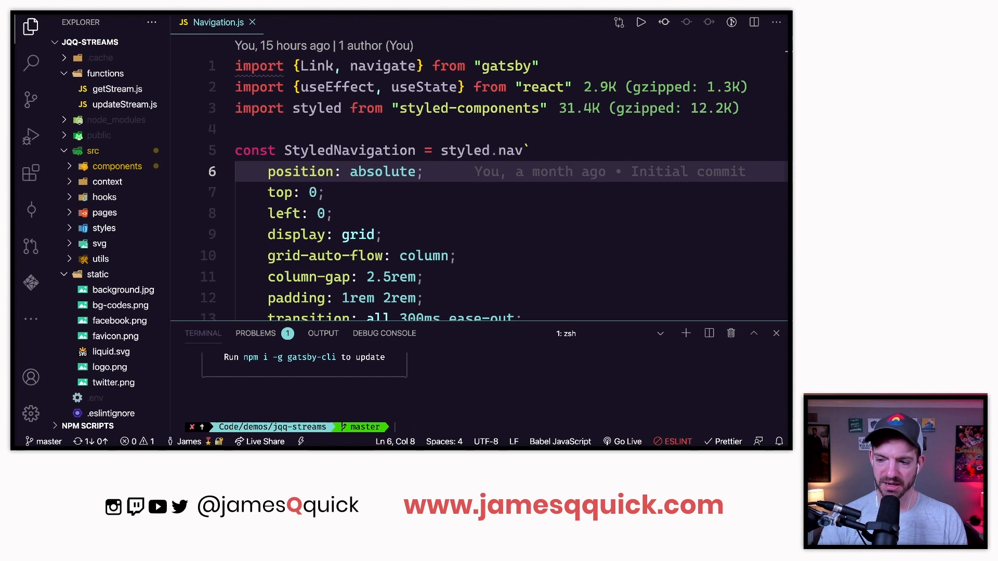
Run git pull and view the new Azure workflow file under .github/workflows
{"action": "type", "text": "git pull"}
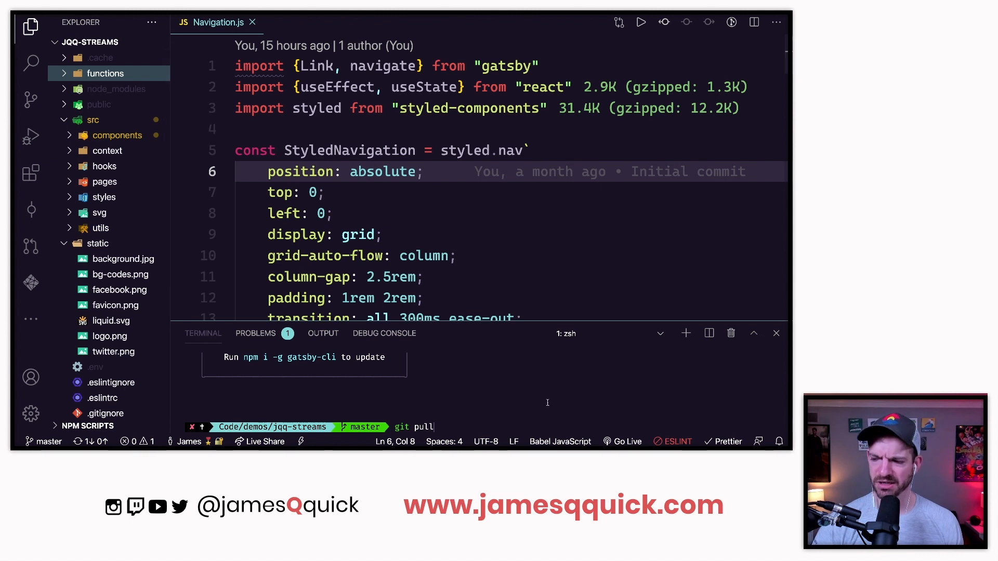
{"action": "key", "text": "Return"}
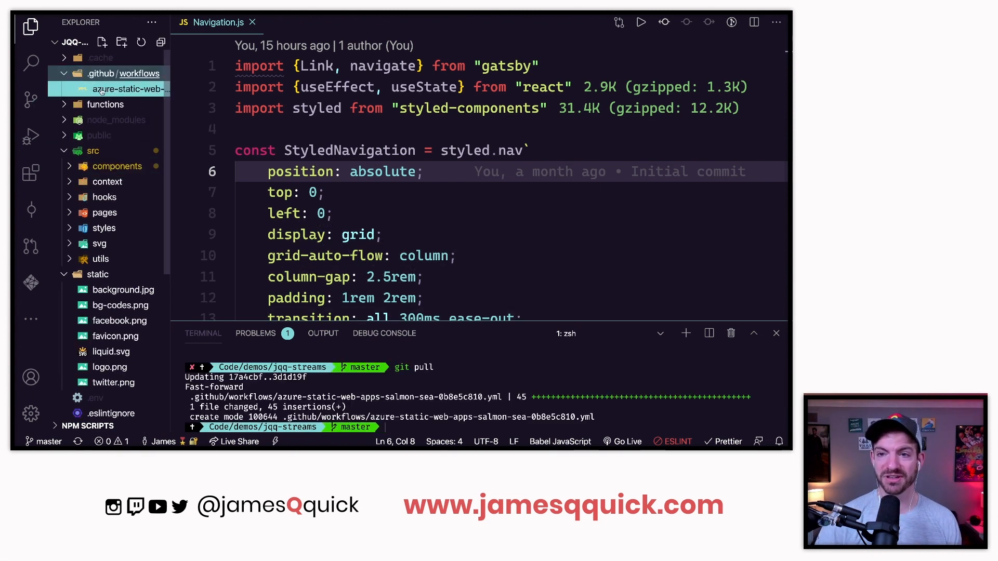
{"action": "left_click", "coordinate": [136, 88]}
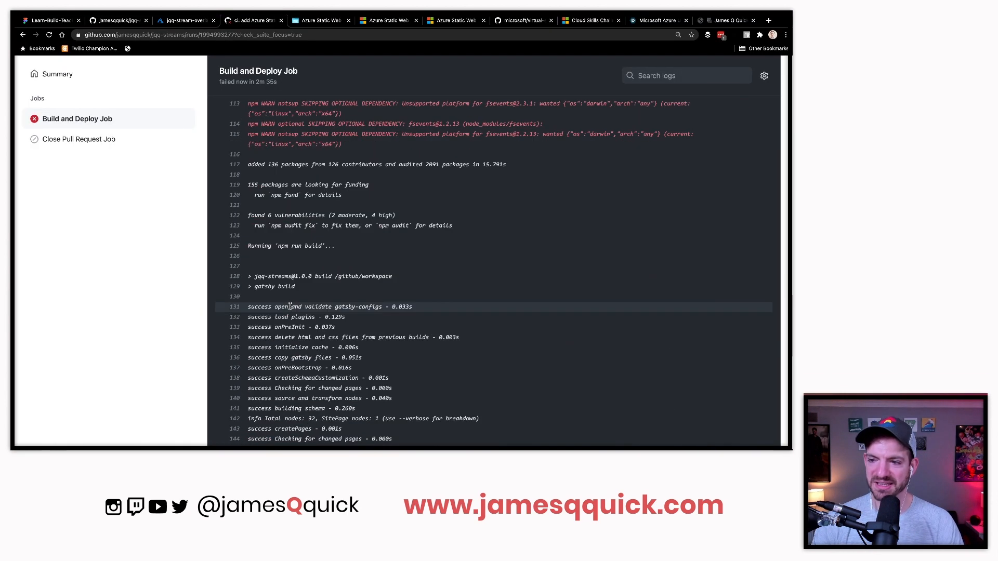
{"action": "scroll", "scroll_direction": "down", "scroll_amount": 3}
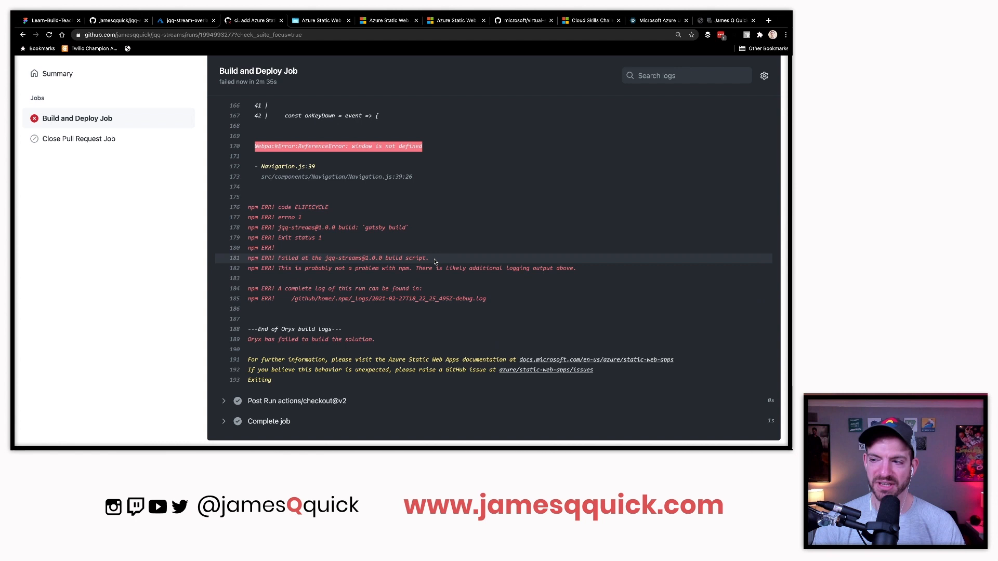
{"action": "scroll", "scroll_direction": "up", "scroll_amount": 3}
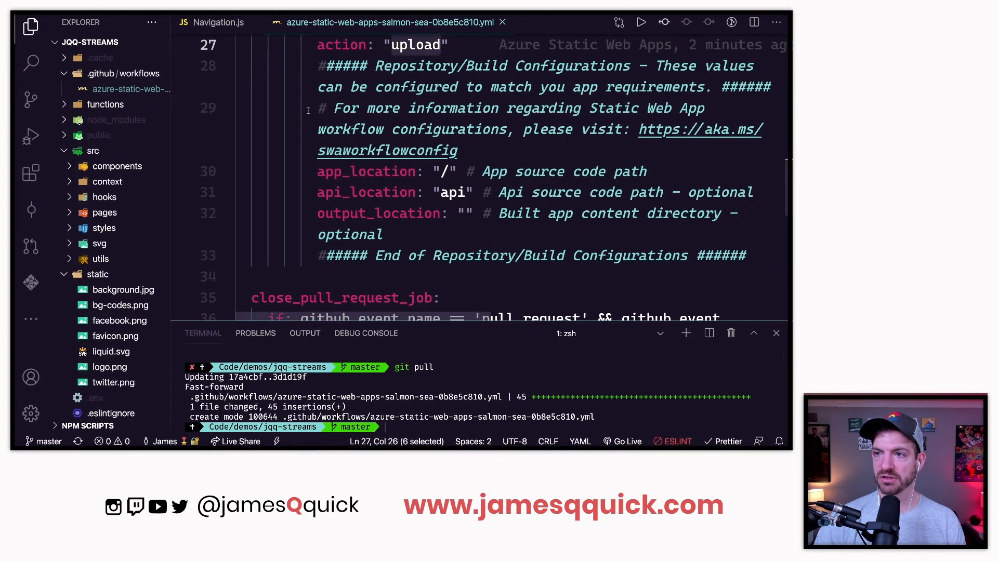
Wrap Navigation.js's currentRoute window.location.pathname assignment in a typeof window !== `undefined` check
{"action": "left_click", "coordinate": [216, 22]}
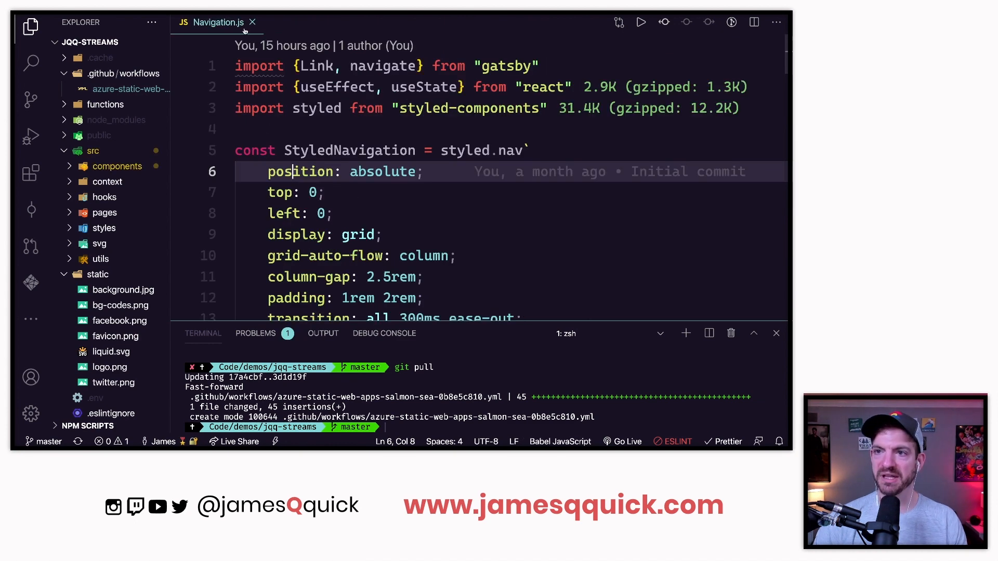
{"action": "scroll", "scroll_direction": "down", "scroll_amount": 3}
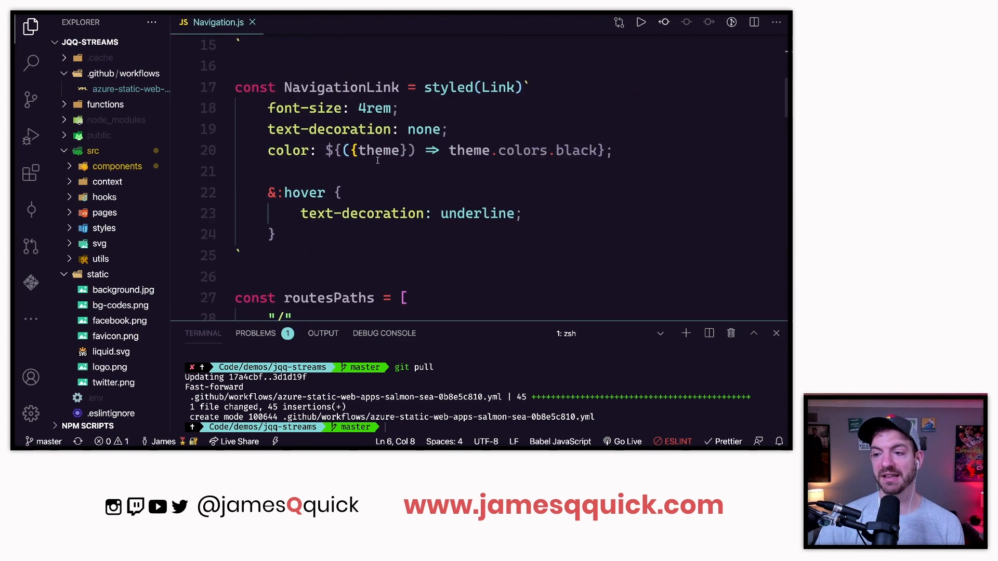
{"action": "scroll", "scroll_direction": "down", "scroll_amount": 3}
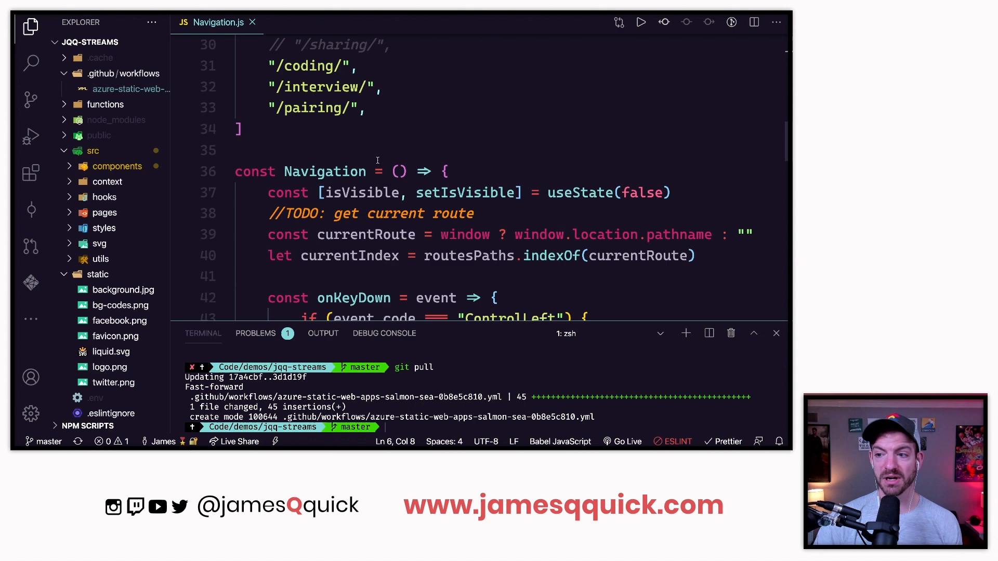
{"action": "scroll", "scroll_direction": "down", "scroll_amount": 3}
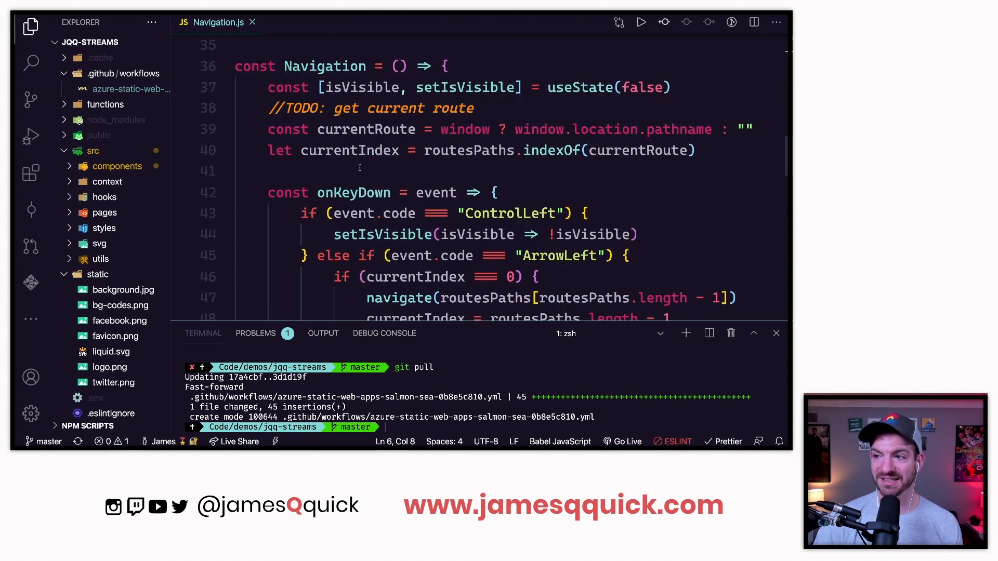
{"action": "left_click", "coordinate": [382, 107]}
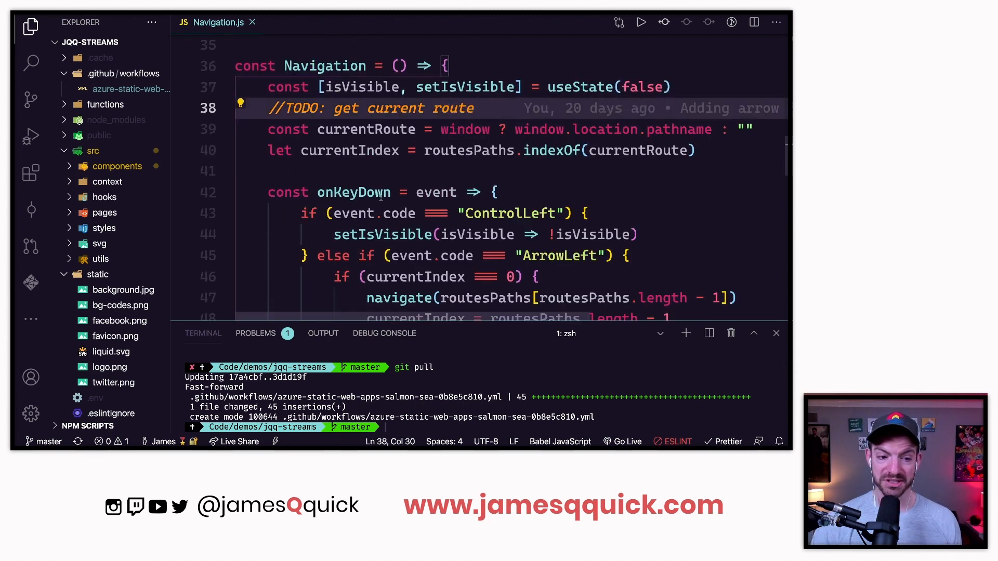
{"action": "mouse_move", "coordinate": [354, 193]}
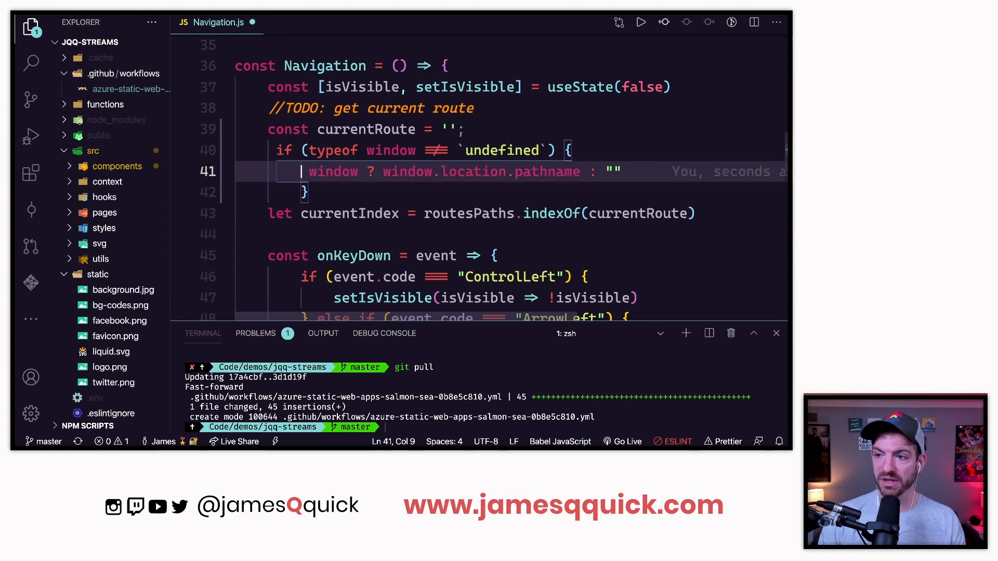
{"action": "type", "text": "currentRou"}
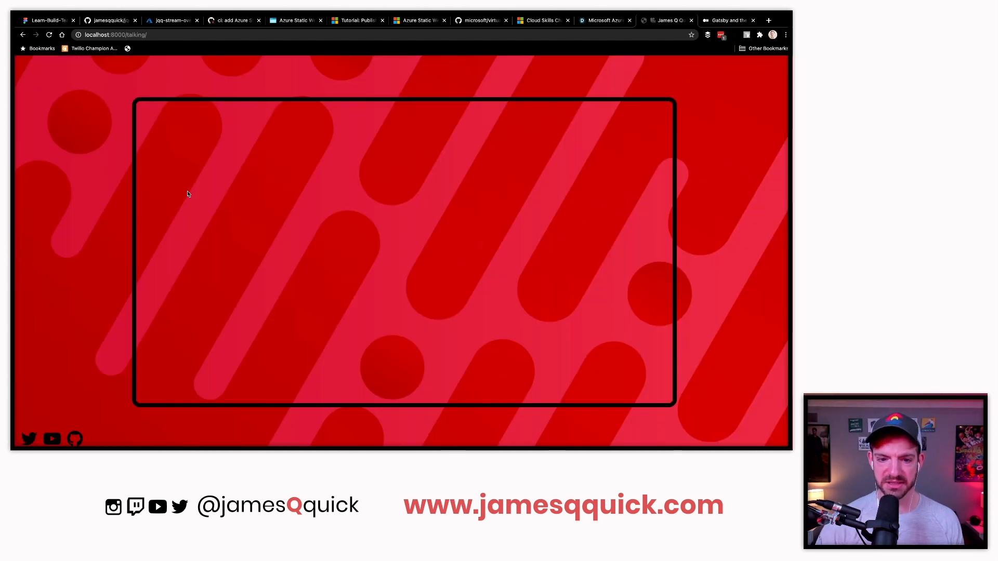
{"action": "left_click", "coordinate": [726, 21]}
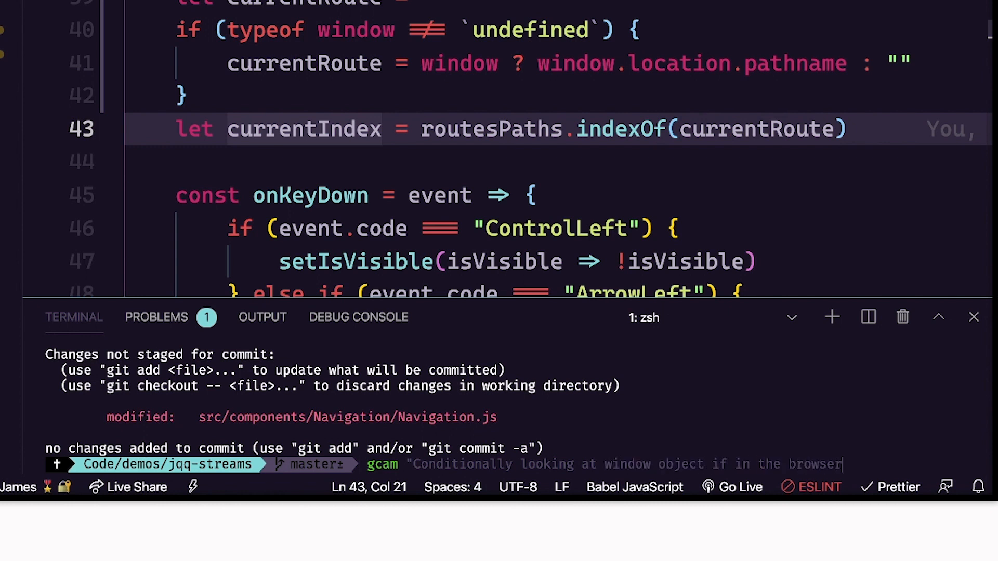
Commit the Navigation.js window check and run gatsby build
{"action": "key", "text": "Return"}
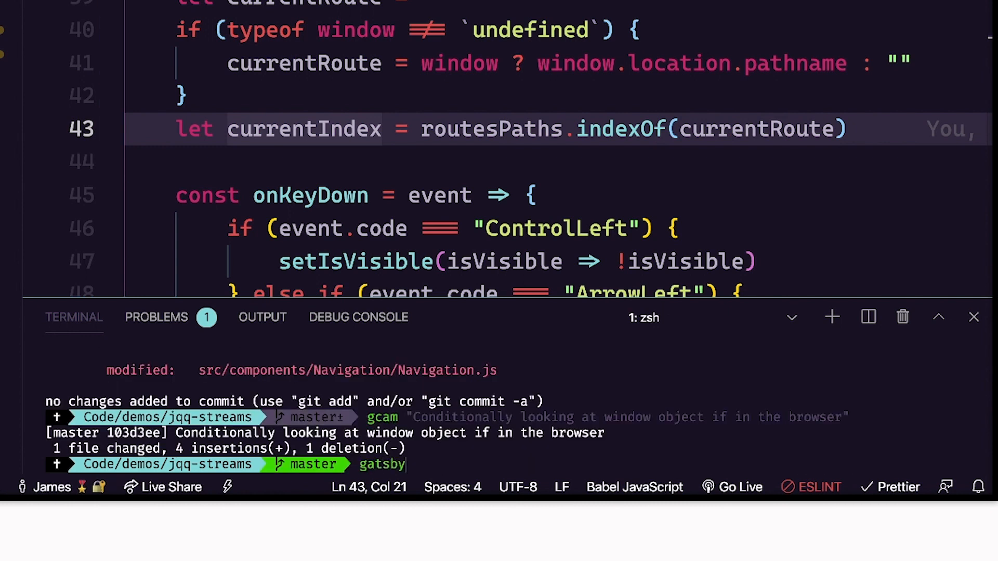
{"action": "type", "text": "build"}
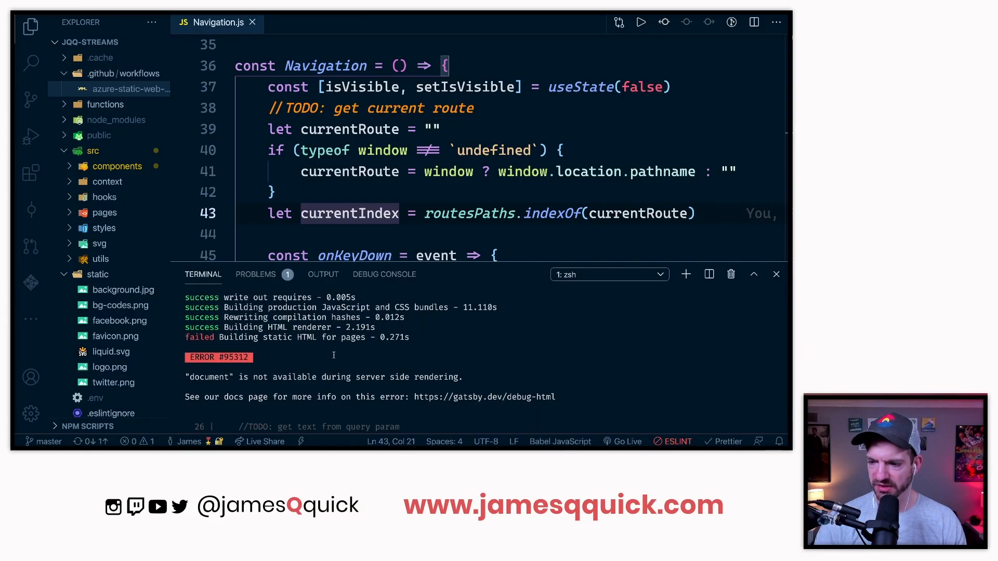
{"action": "scroll", "scroll_direction": "down", "scroll_amount": 3}
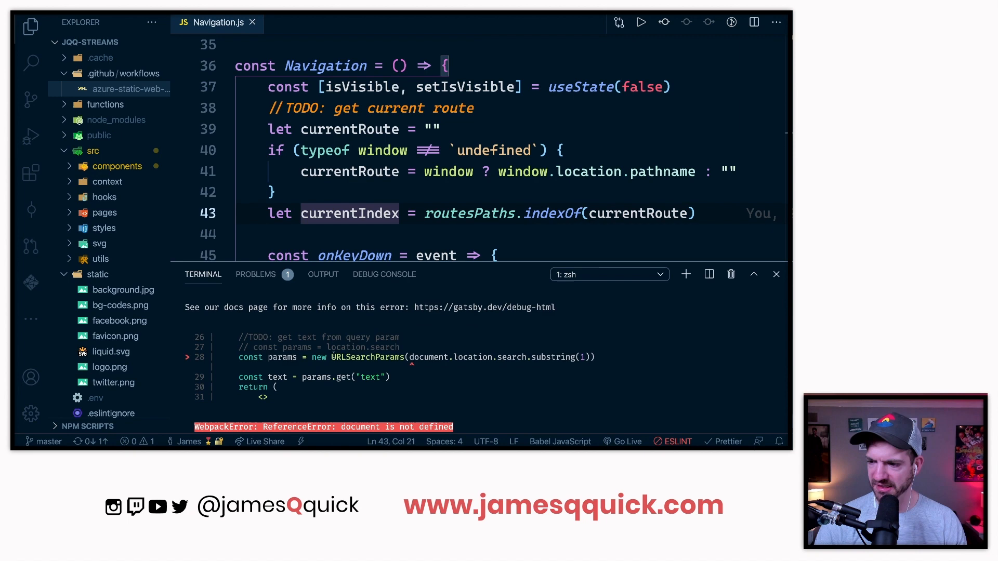
Guard index.js's query-param text lookup with typeof window, then commit 'Checking for window...'
{"action": "left_click", "coordinate": [29, 62]}
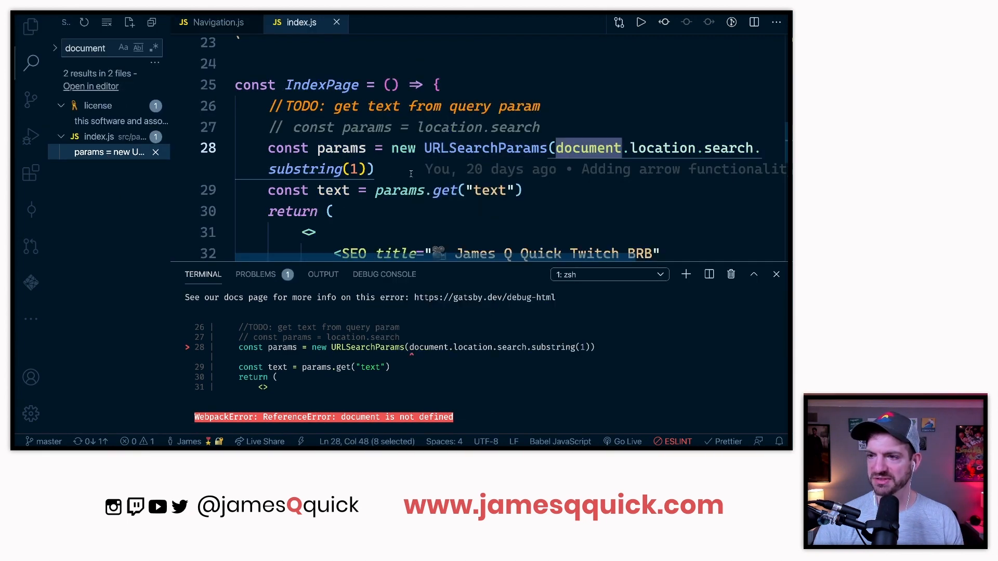
{"action": "type", "text": "if (typeof window !== `undefined`) {"}
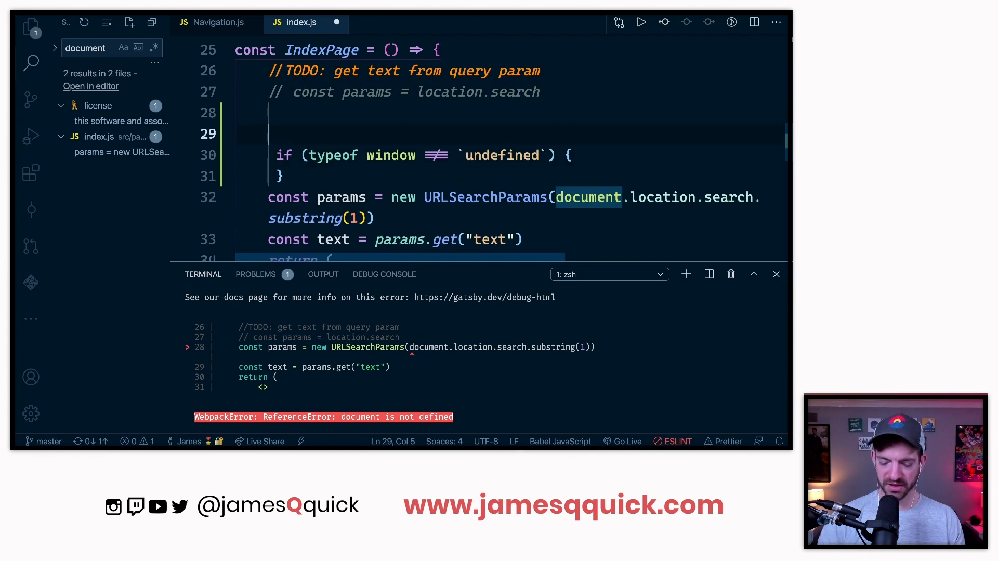
{"action": "type", "text": "let text = \"\""}
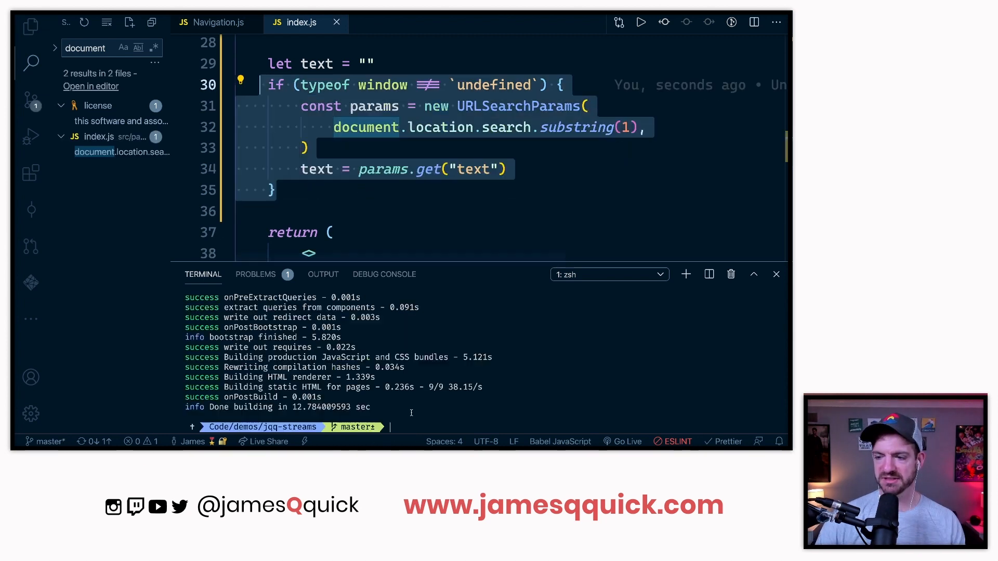
{"action": "type", "text": "gaa"}
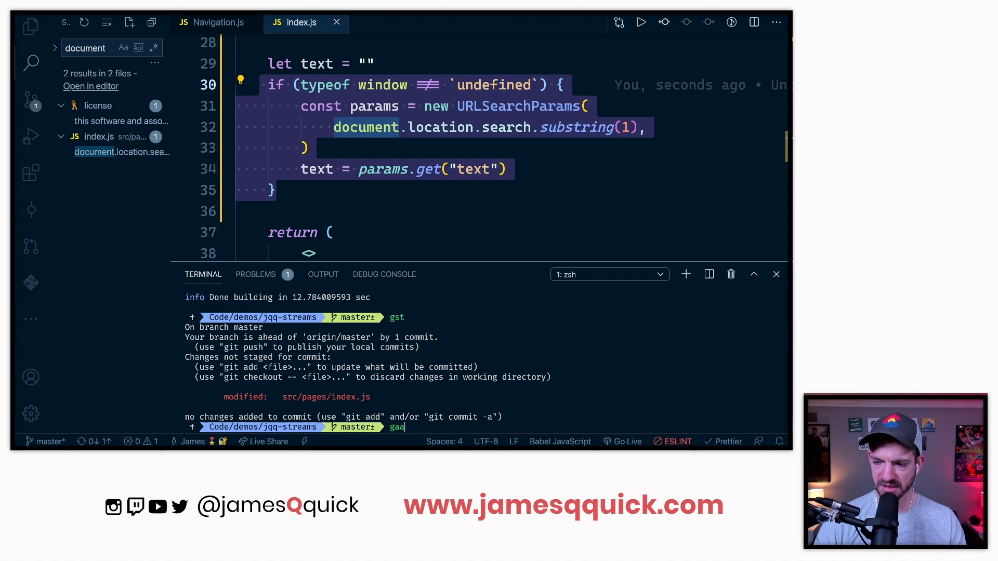
{"action": "type", "text": "gcam \"Checki"}
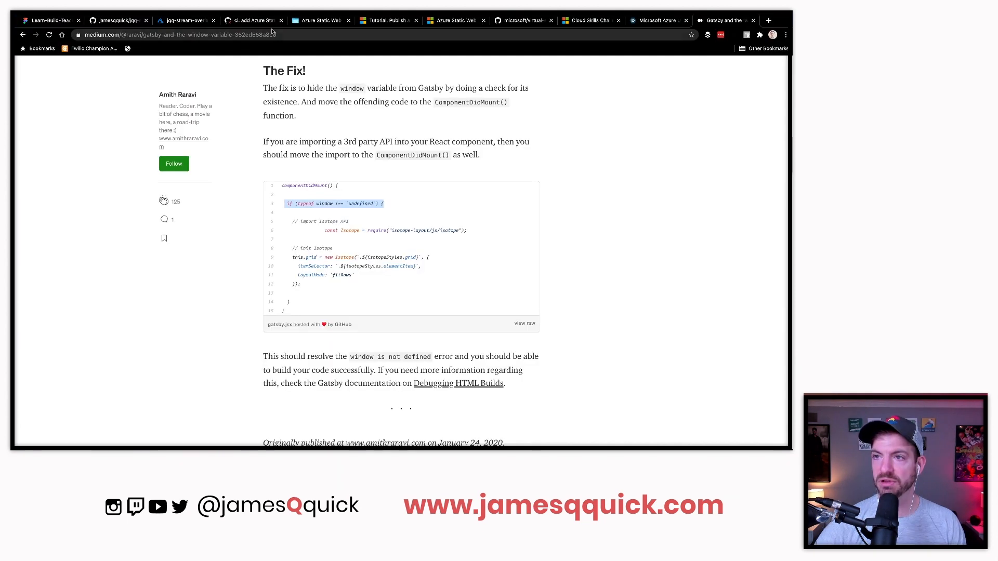
Open the 'Checking for window before using document' Actions run and its build-and-deploy job
{"action": "left_click", "coordinate": [251, 20]}
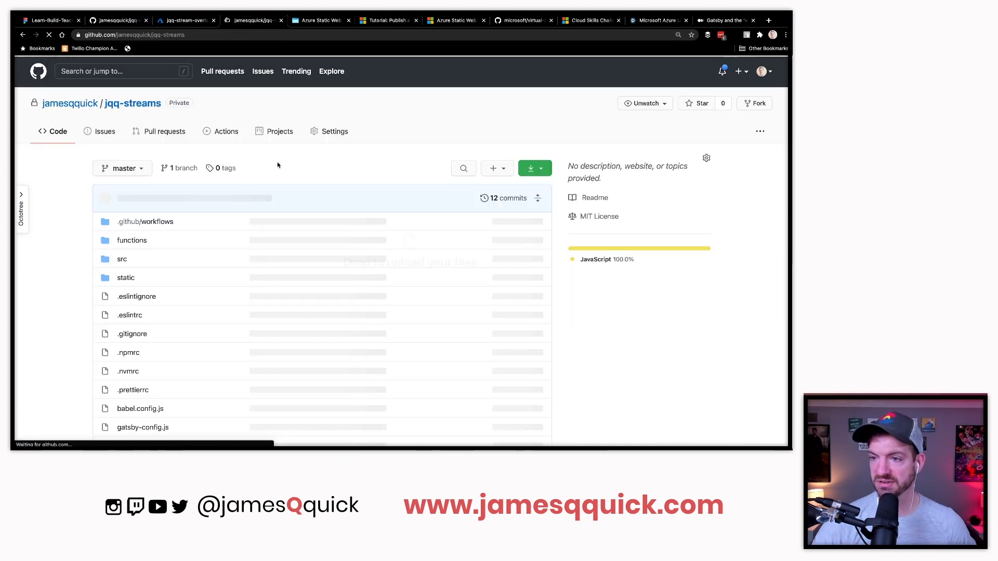
{"action": "left_click", "coordinate": [227, 131]}
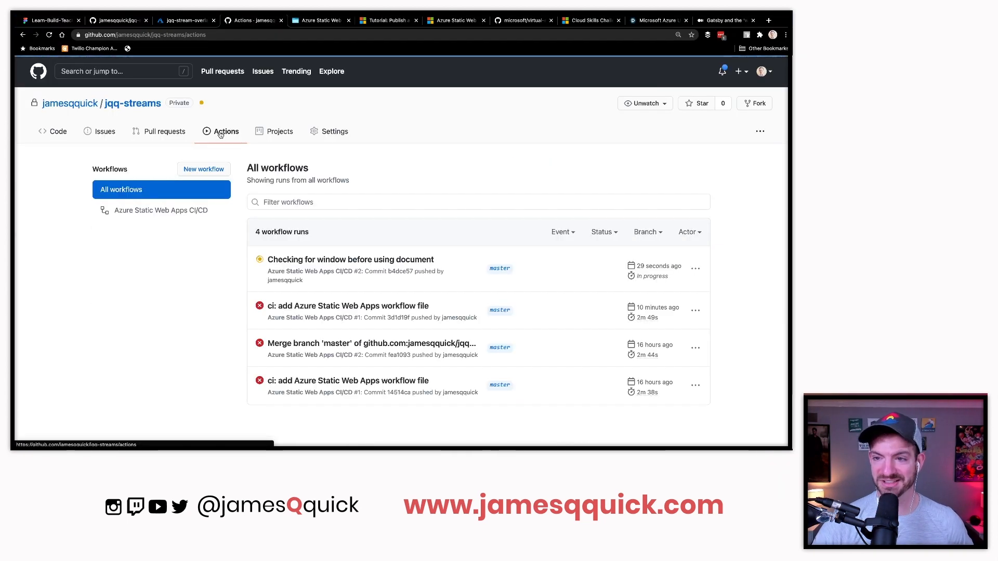
{"action": "left_click", "coordinate": [350, 259]}
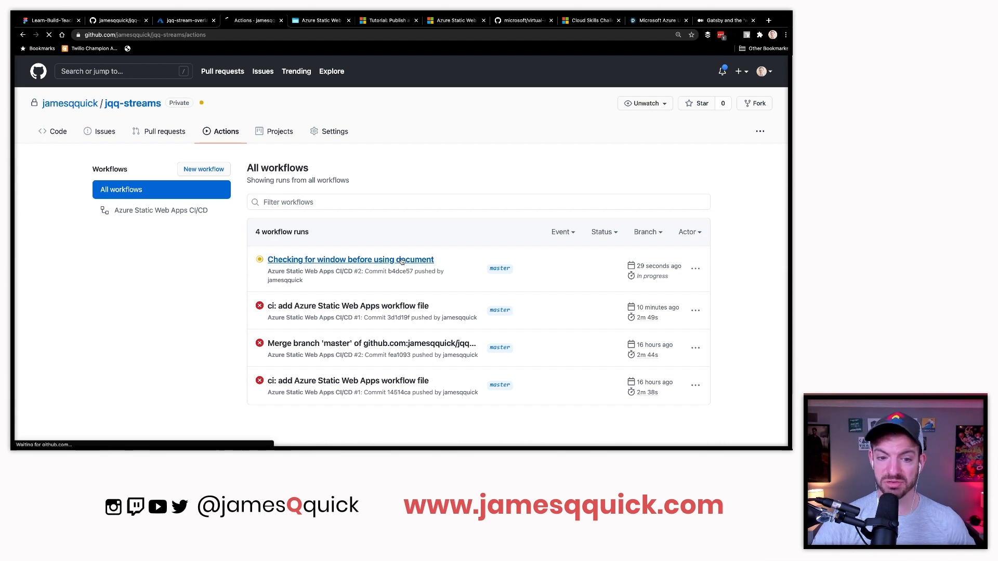
{"action": "left_click", "coordinate": [349, 259]}
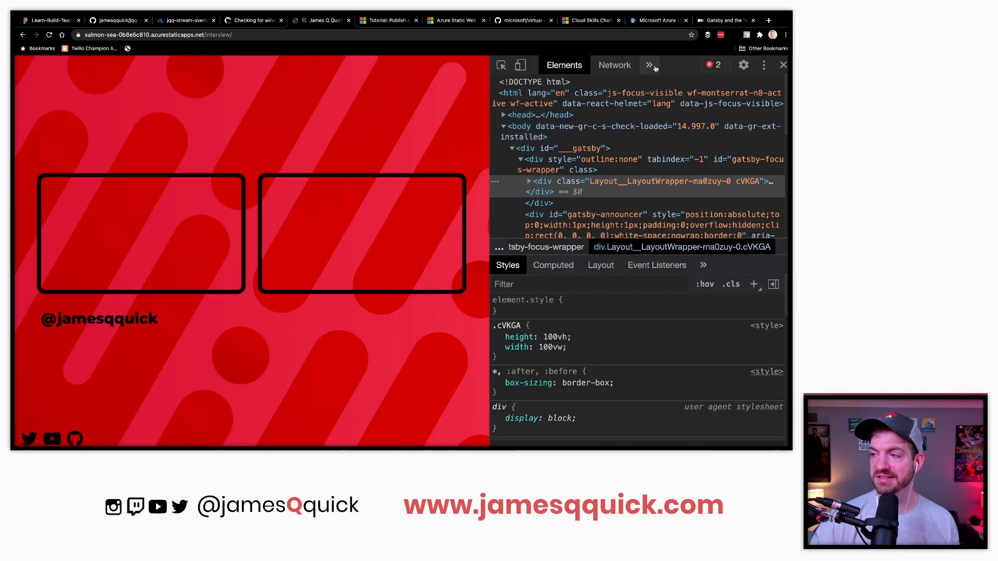
{"action": "left_click", "coordinate": [613, 64]}
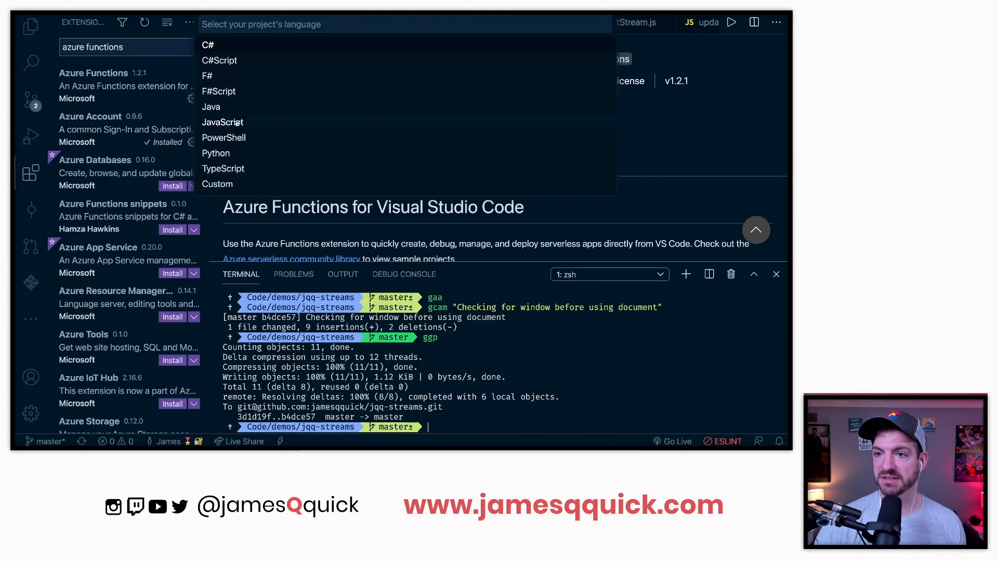
Create an anonymous HTTP-trigger function under api with the default name
{"action": "left_click", "coordinate": [223, 122]}
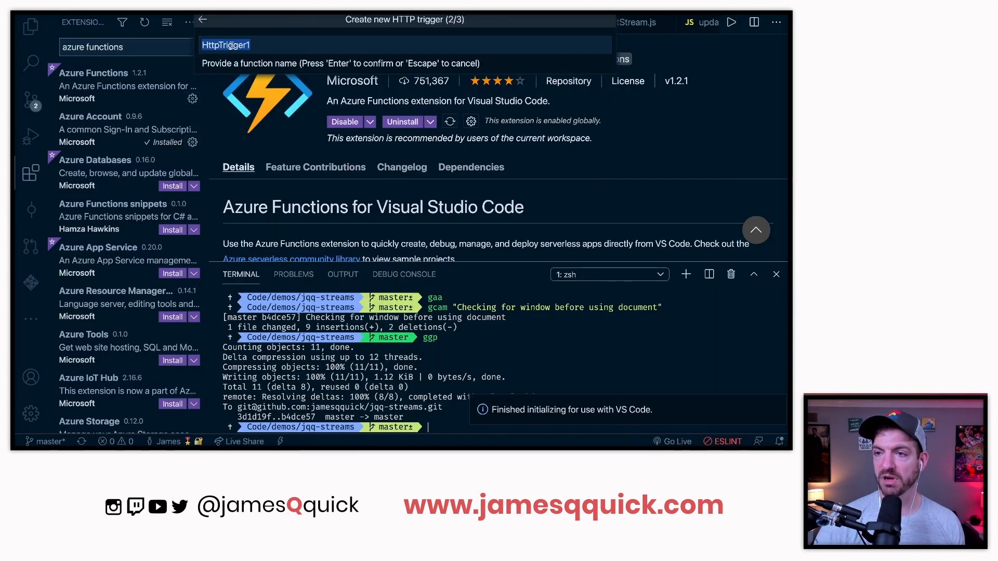
{"action": "key", "text": "Return"}
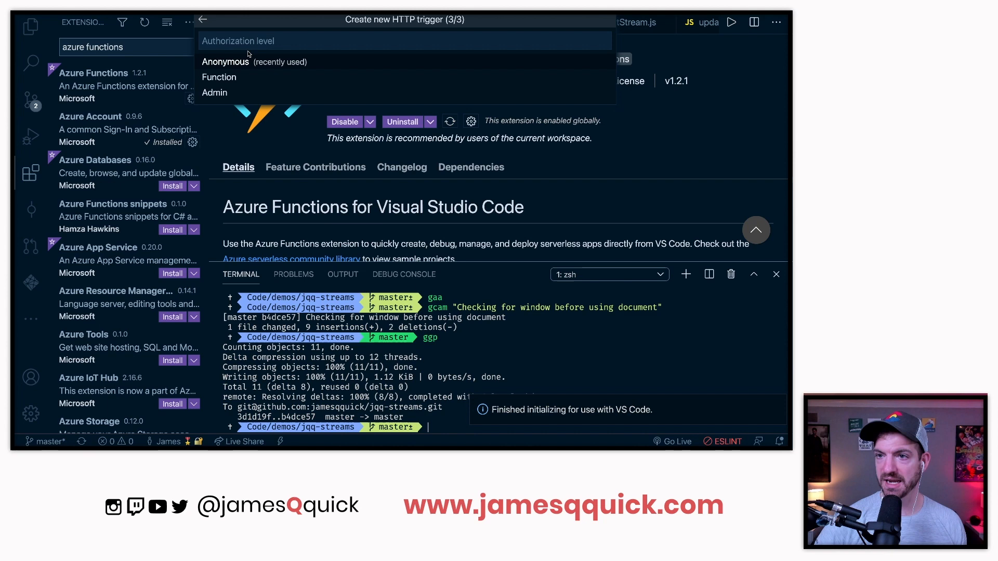
{"action": "left_click", "coordinate": [225, 62]}
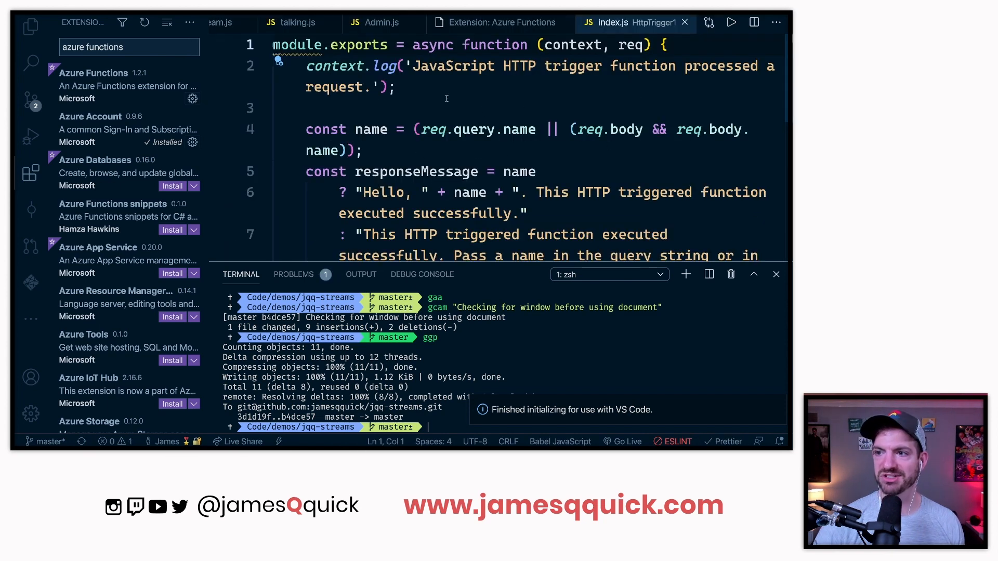
Rename the function folder to testEndpoint and commit the new files
{"action": "left_click", "coordinate": [30, 26]}
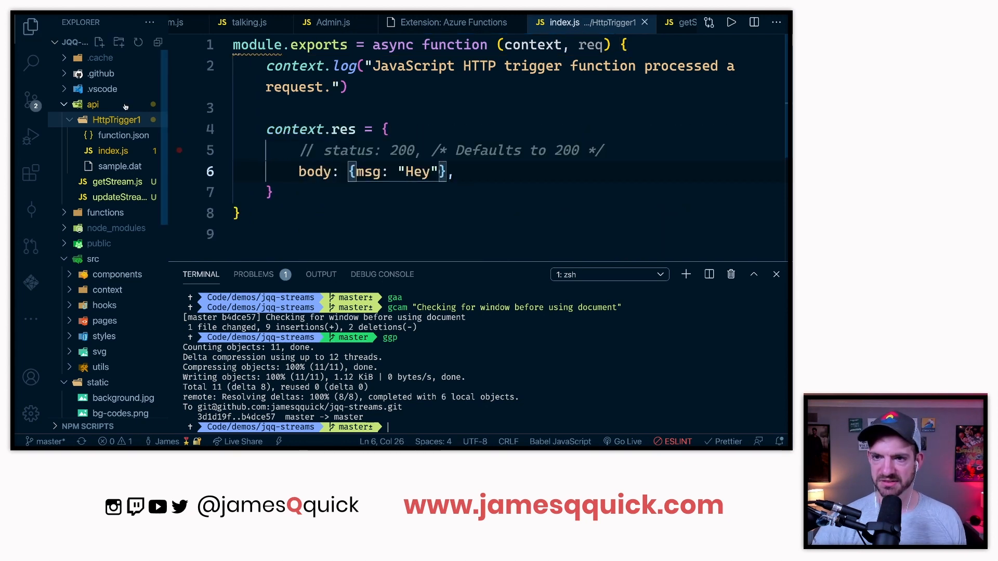
{"action": "left_click", "coordinate": [303, 275]}
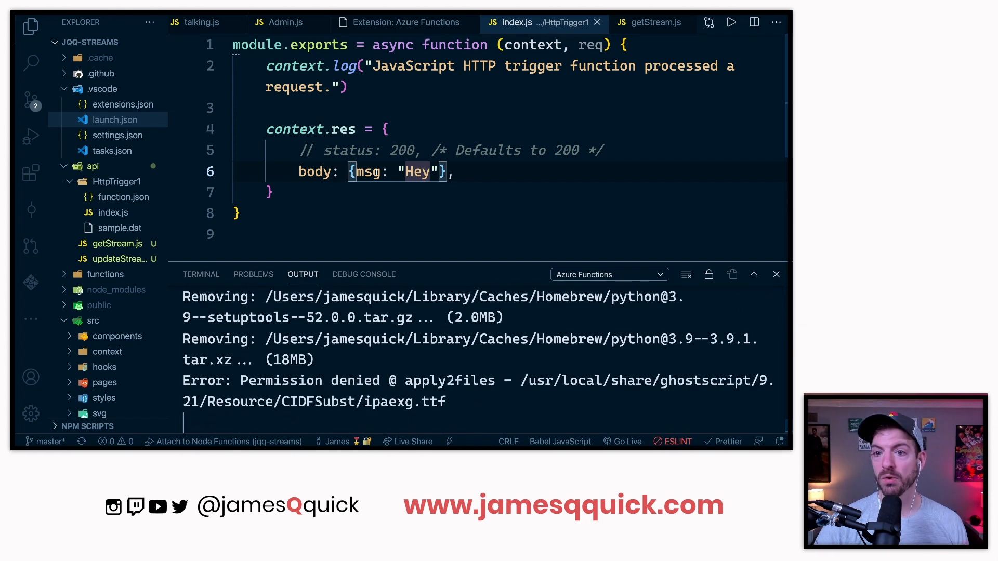
{"action": "right_click", "coordinate": [111, 181]}
{"action": "type", "text": "testEndpoint"}
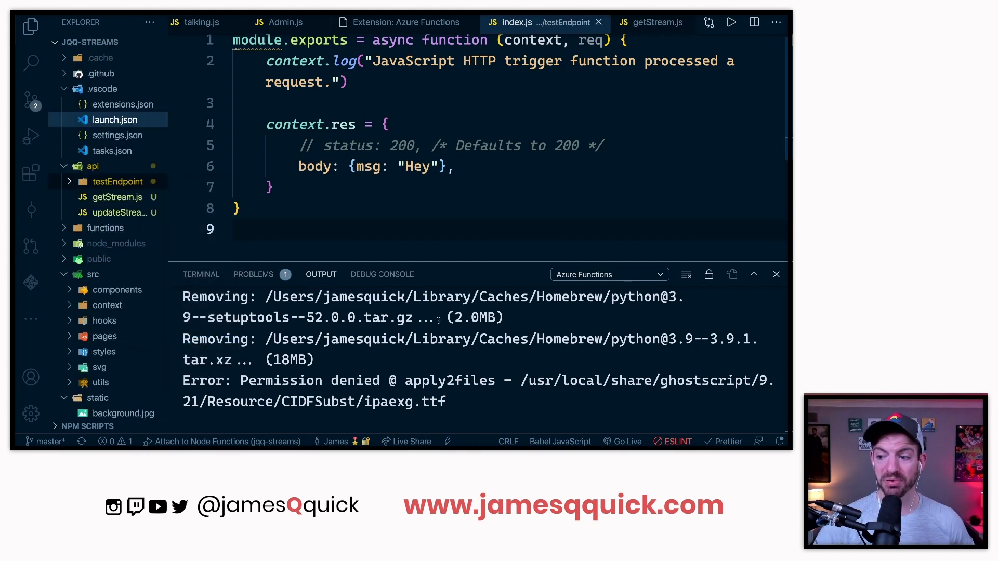
{"action": "left_click", "coordinate": [200, 274]}
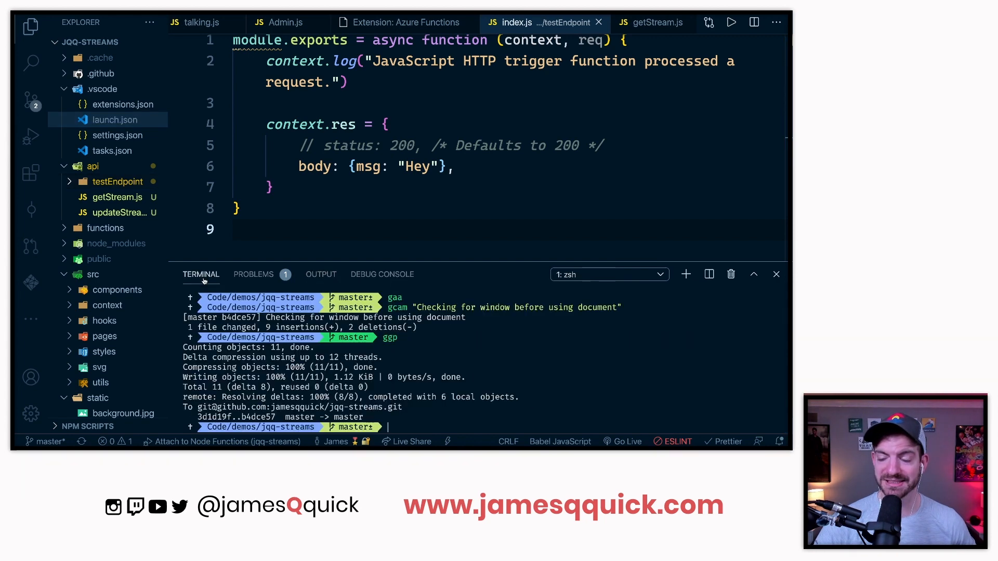
{"action": "mouse_move", "coordinate": [430, 247]}
{"action": "type", "text": "gaa"}
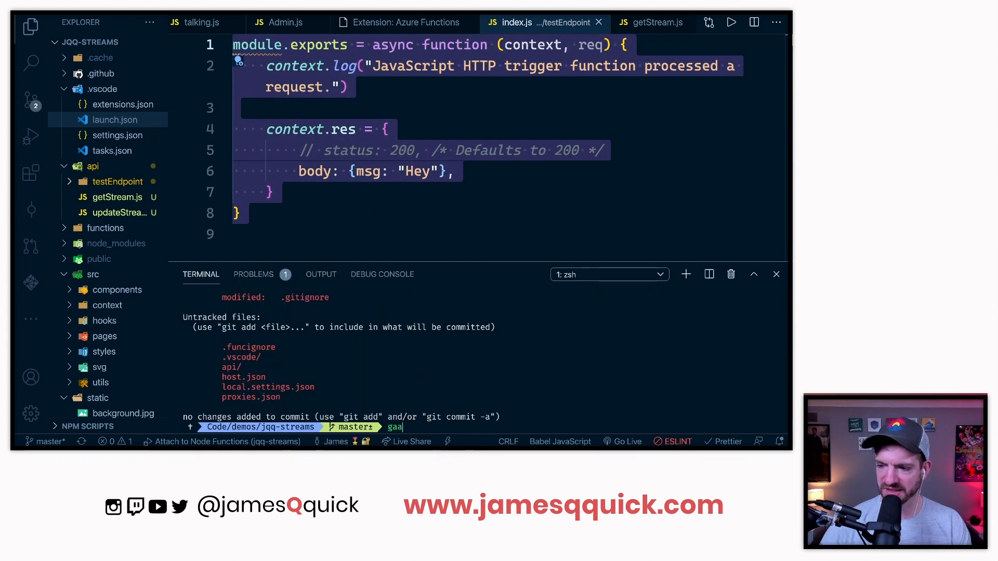
{"action": "type", "text": "gcam \"Add"}
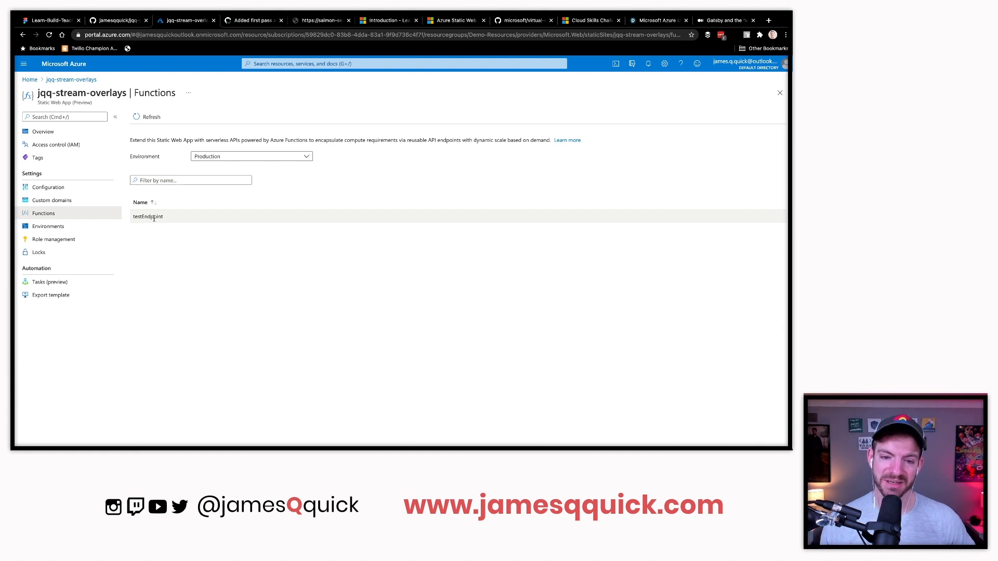
{"action": "mouse_move", "coordinate": [241, 274]}
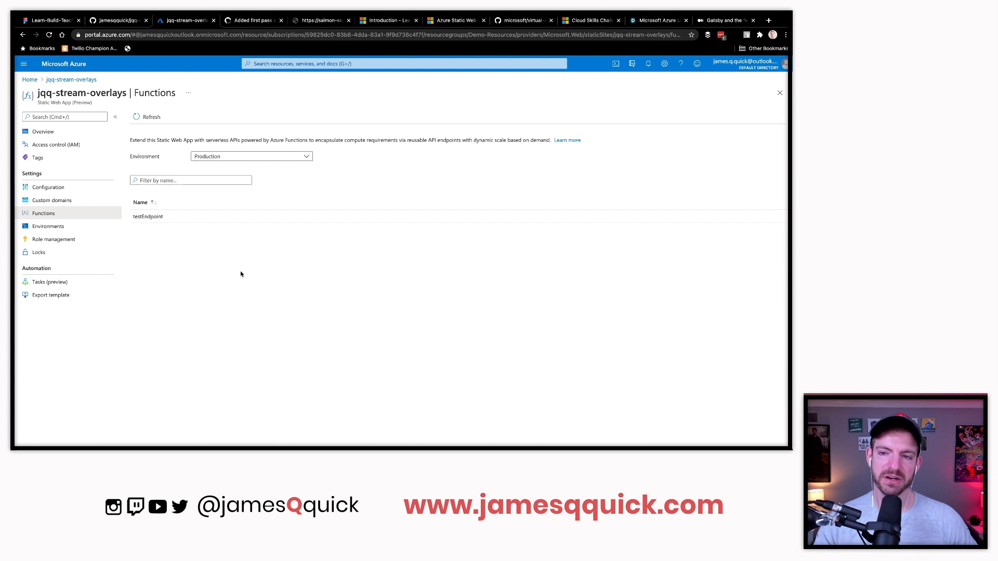
{"action": "mouse_move", "coordinate": [147, 216]}
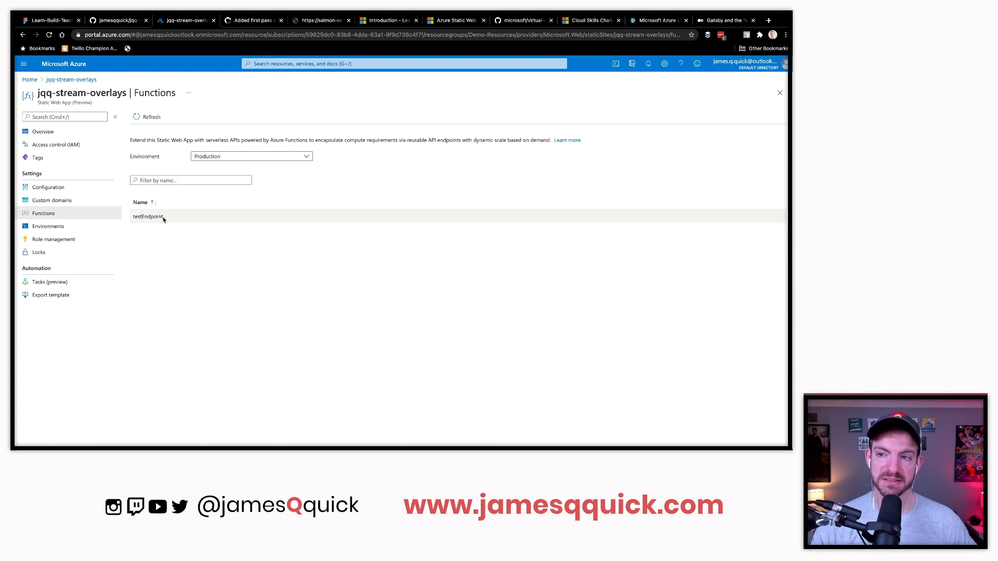
{"action": "mouse_move", "coordinate": [253, 72]}
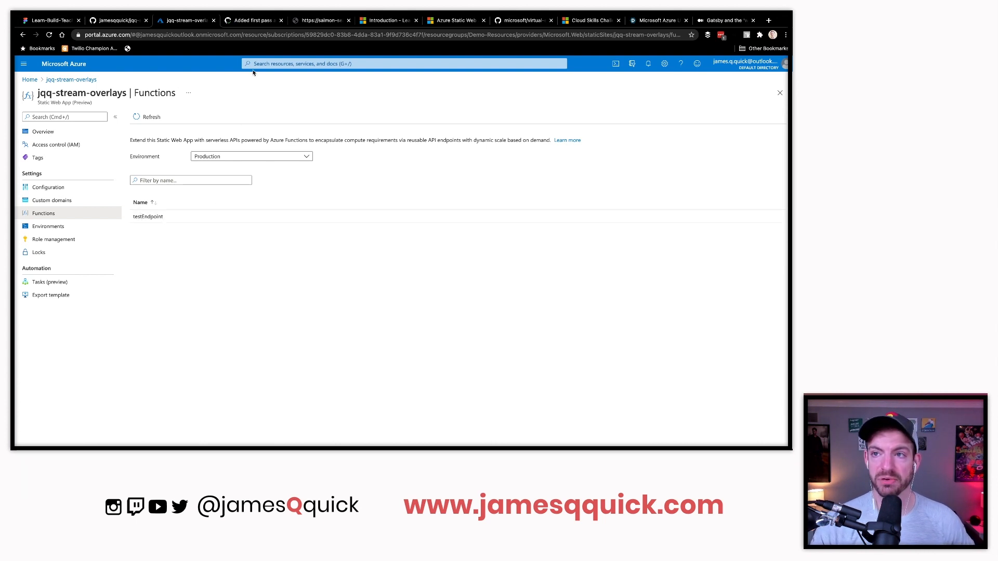
With testEndpoint listed among the functions, switch to the deployed overlay site's tab
{"action": "left_click", "coordinate": [320, 20]}
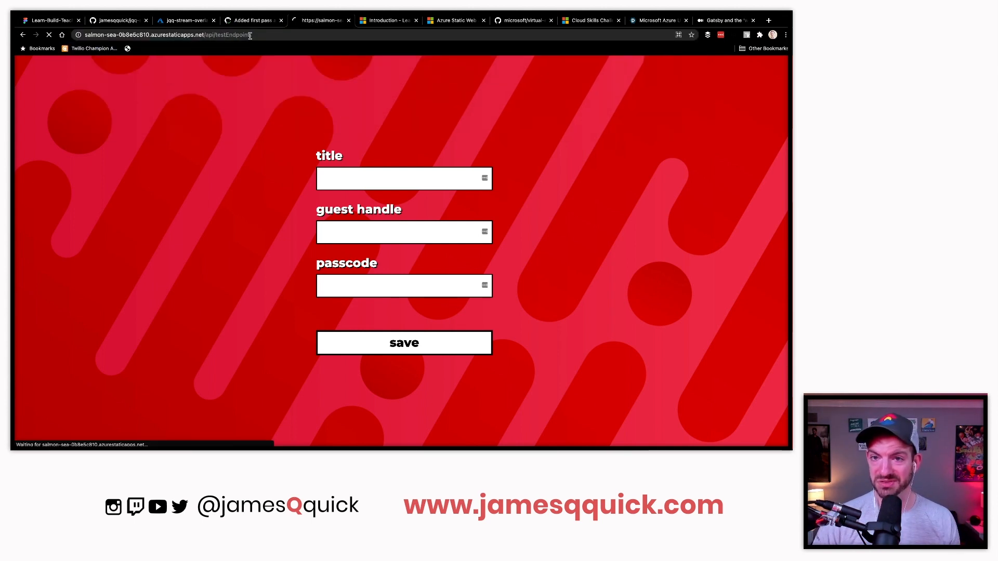
Load the deployed site's /api/testEndpoint and confirm the JSON returns msg 'Hey'
{"action": "key", "text": "Return"}
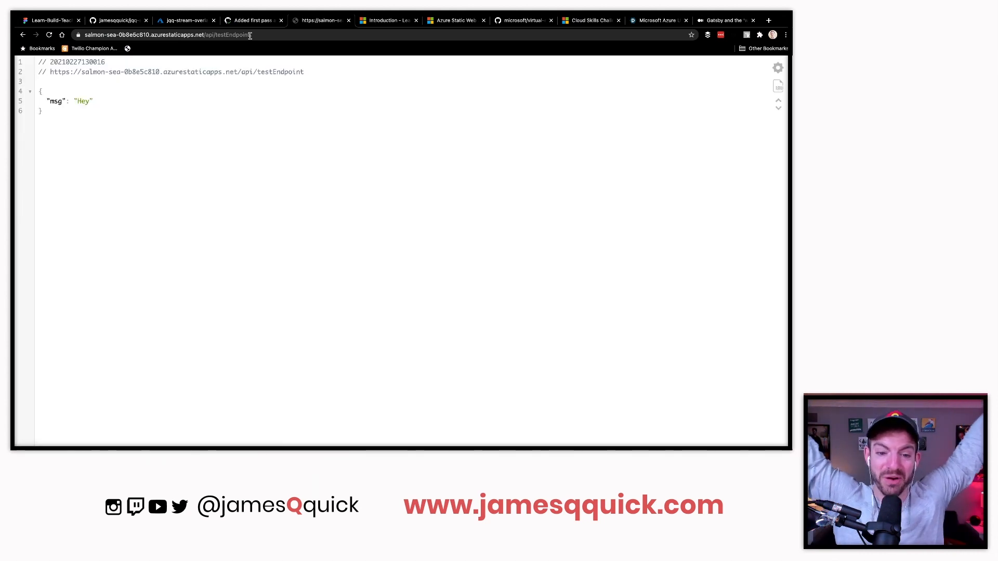
{"action": "mouse_move", "coordinate": [301, 178]}
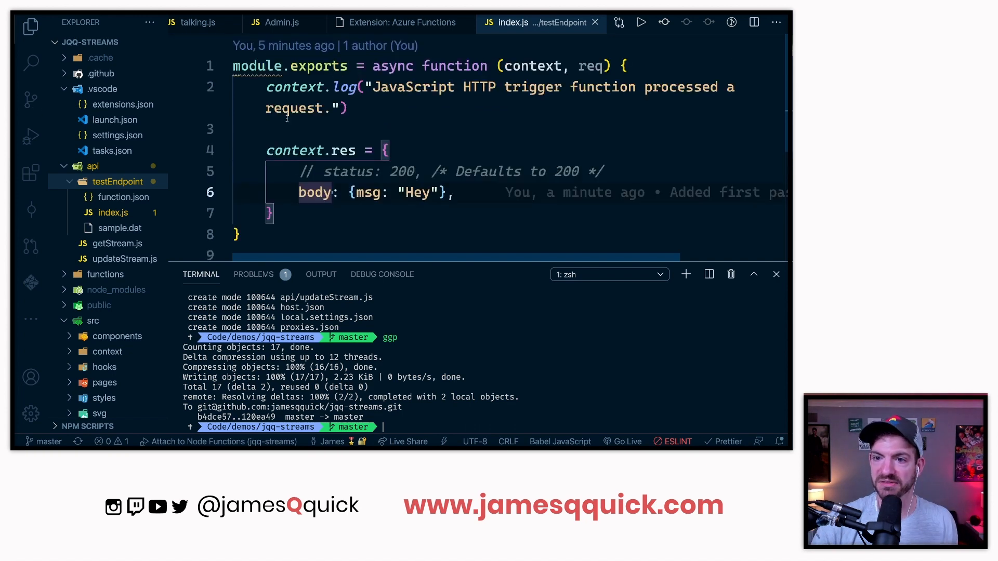
Convert getStream.js to an async (context, req) handler setting context.res to the stream or status 500
{"action": "right_click", "coordinate": [114, 243]}
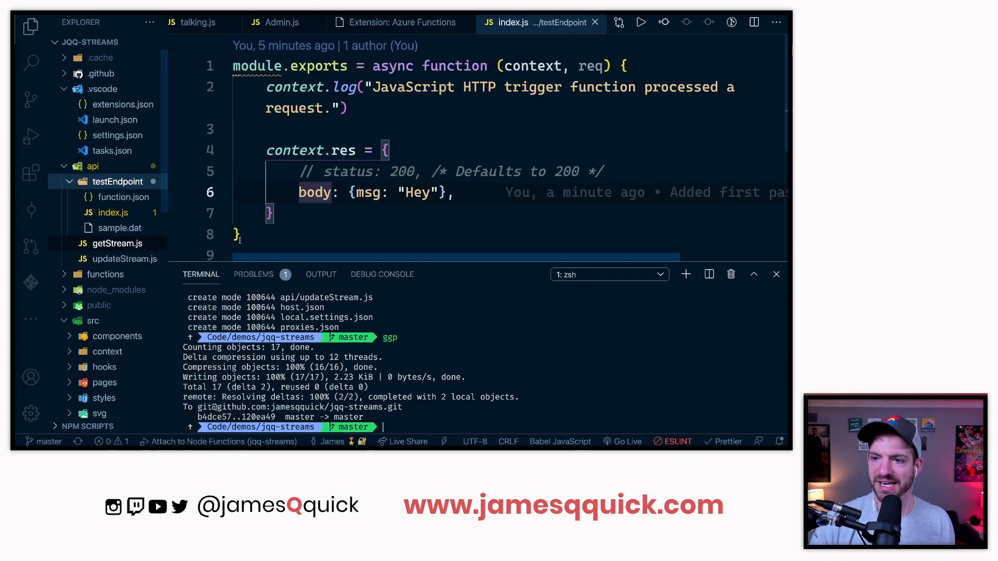
{"action": "left_click", "coordinate": [117, 244]}
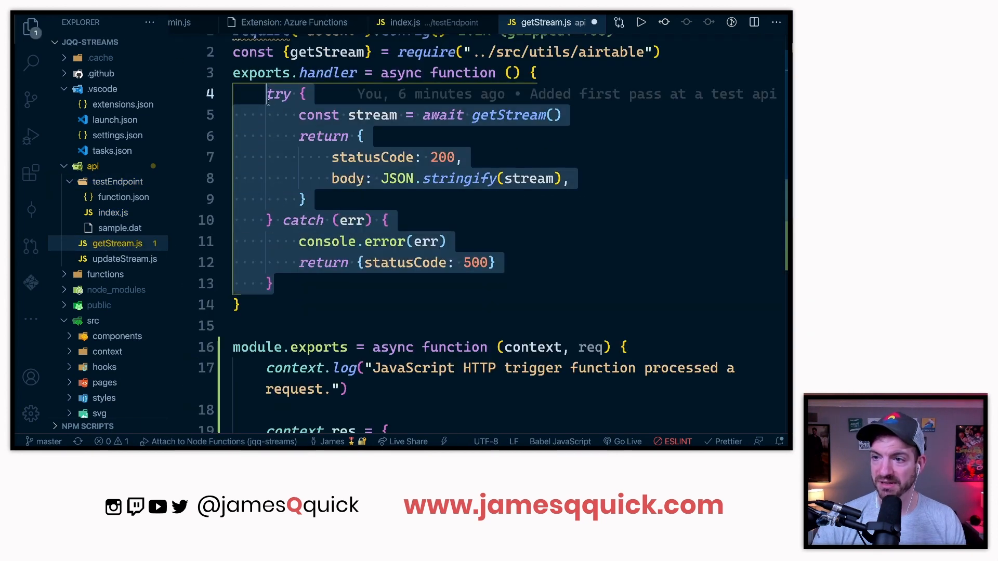
{"action": "scroll", "scroll_direction": "down", "scroll_amount": 3}
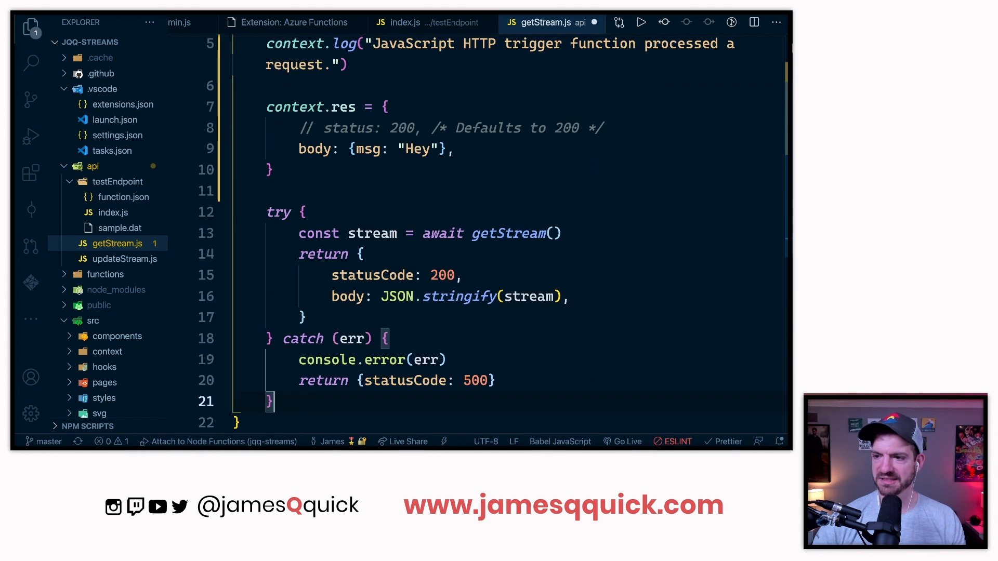
{"action": "left_click", "coordinate": [269, 169]}
{"action": "type", "text": "context.res "}
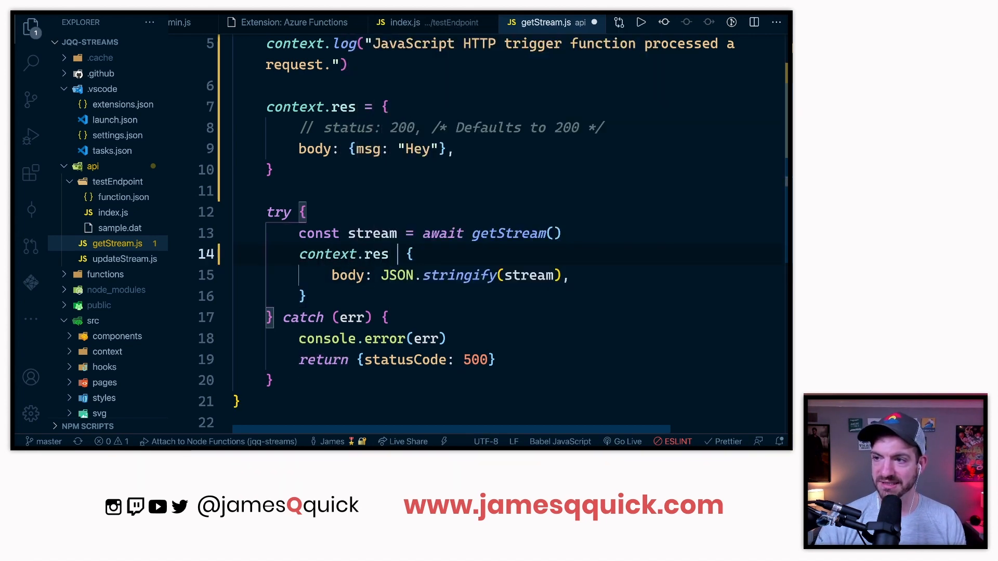
{"action": "type", "text": "="}
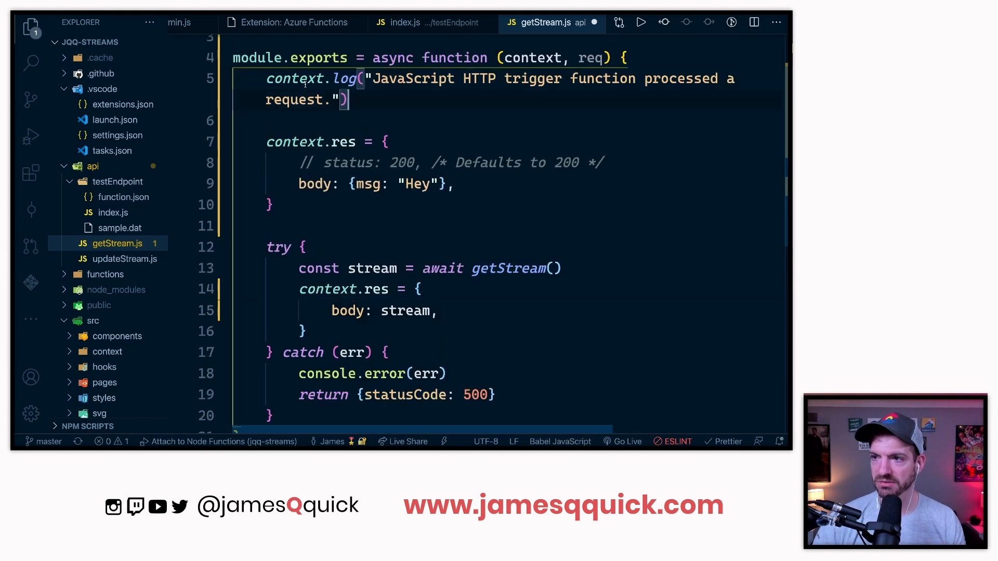
{"action": "type", "text": "context.res = {"}
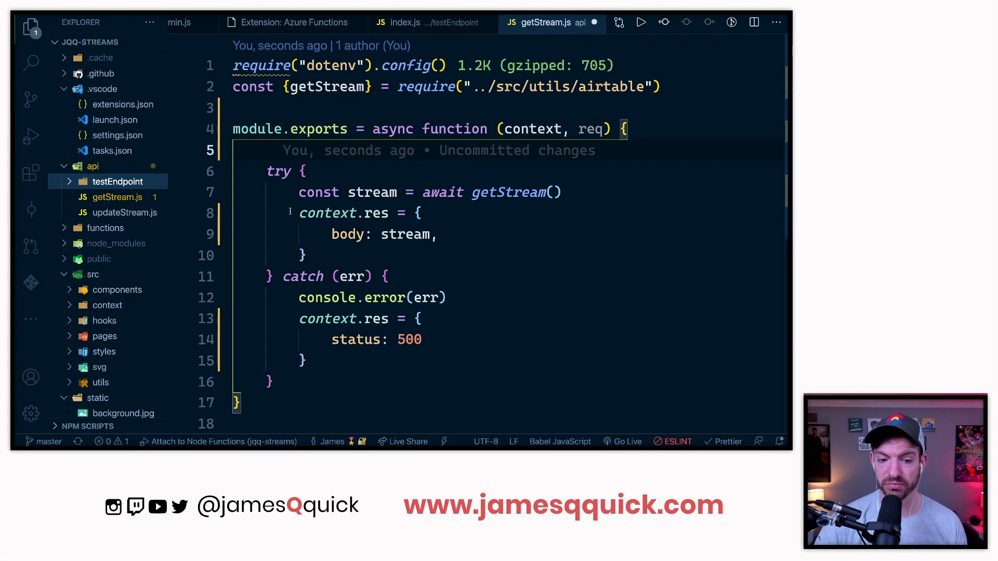
Rewrite updateStream.js to read req.body and assign context.res, including a status 500 error response
{"action": "left_click", "coordinate": [118, 212]}
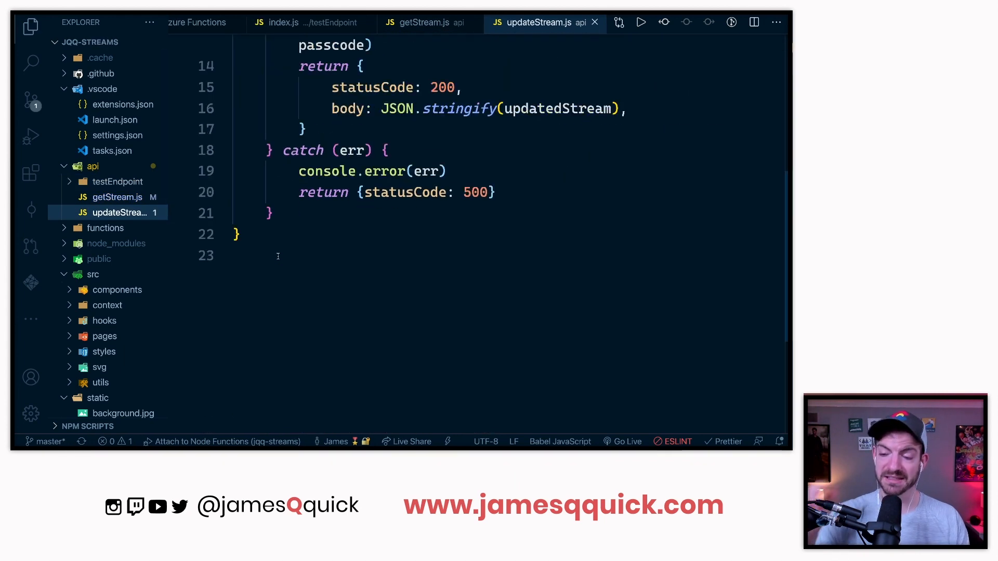
{"action": "key", "text": "enter"}
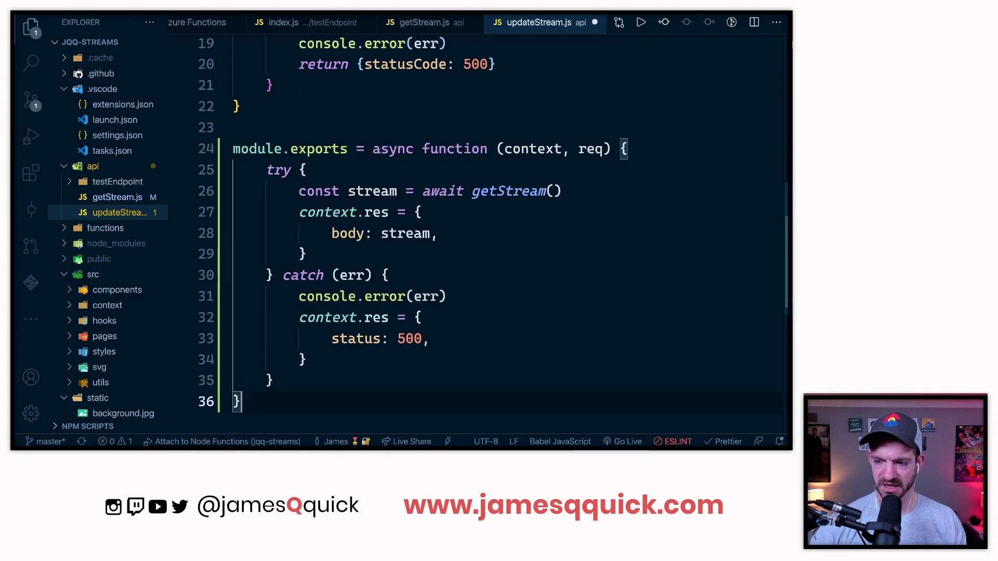
{"action": "scroll", "scroll_direction": "up", "scroll_amount": 3}
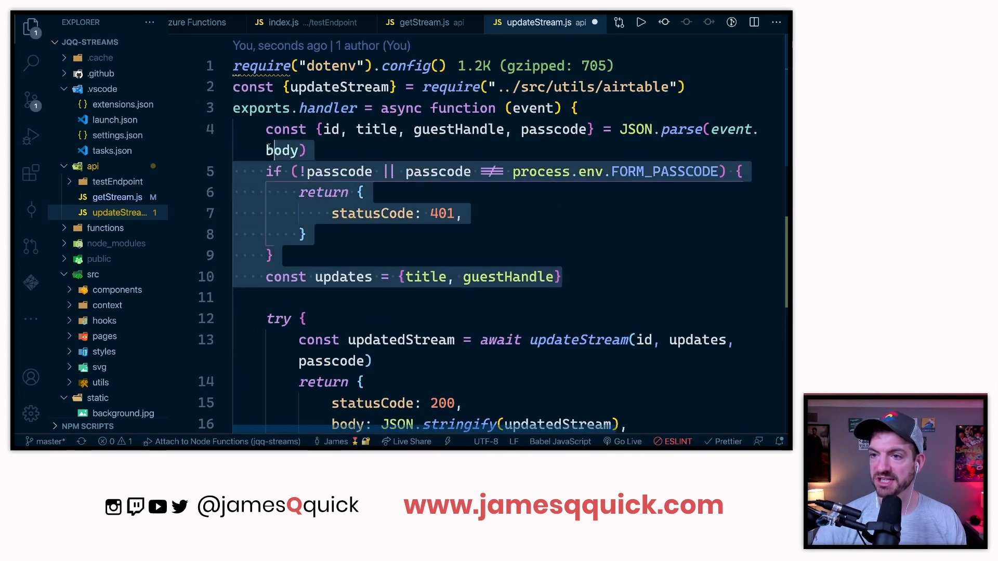
{"action": "scroll", "scroll_direction": "down", "scroll_amount": 3}
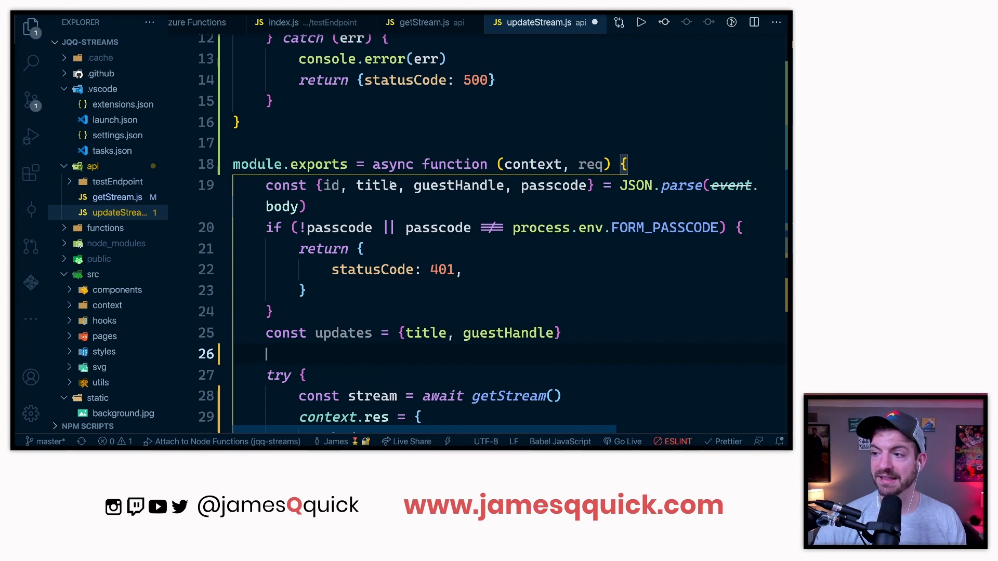
{"action": "double_click", "coordinate": [554, 185]}
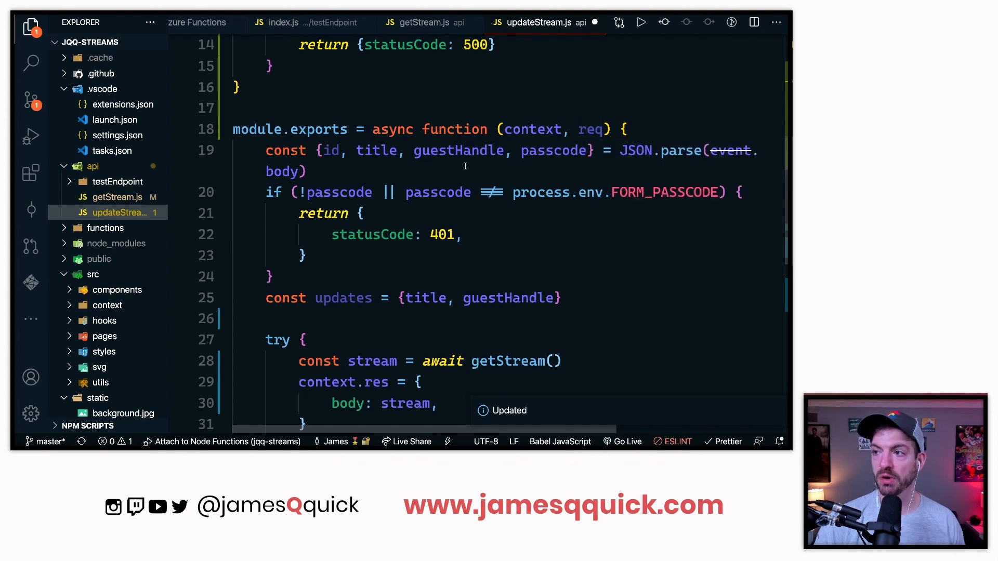
{"action": "double_click", "coordinate": [679, 151]}
{"action": "type", "text": "context.res = "}
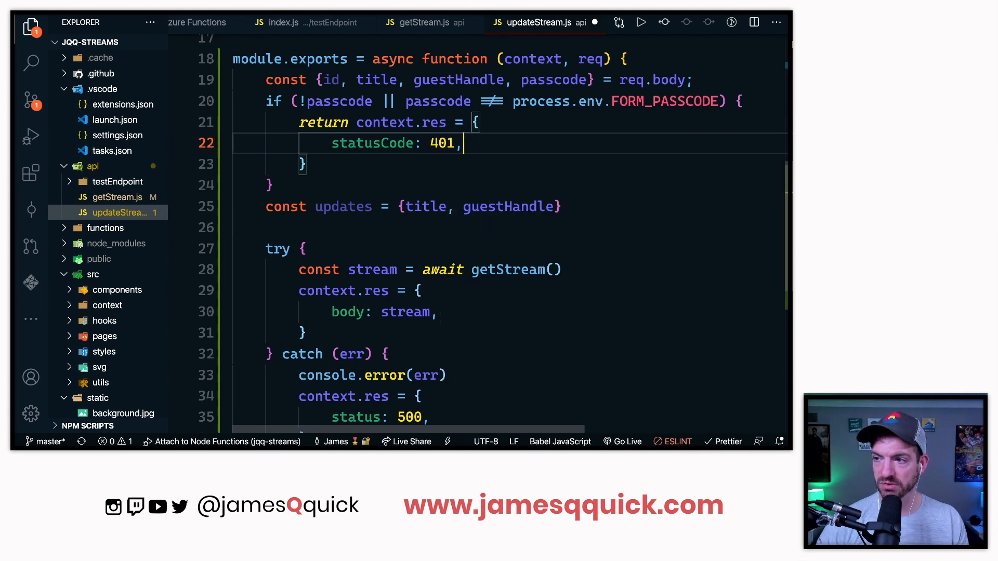
{"action": "key", "text": "Backspace"}
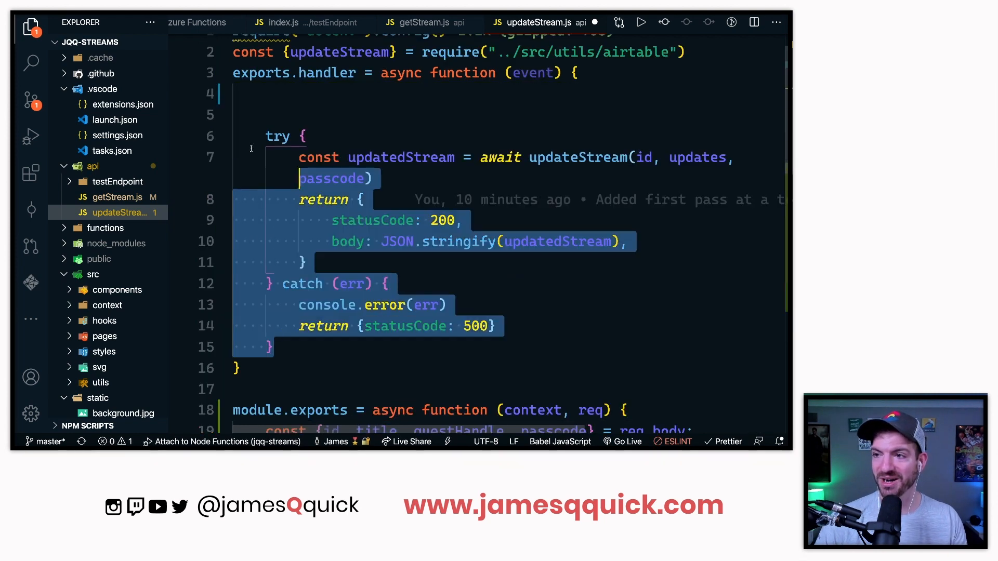
{"action": "scroll", "scroll_direction": "down", "scroll_amount": 3}
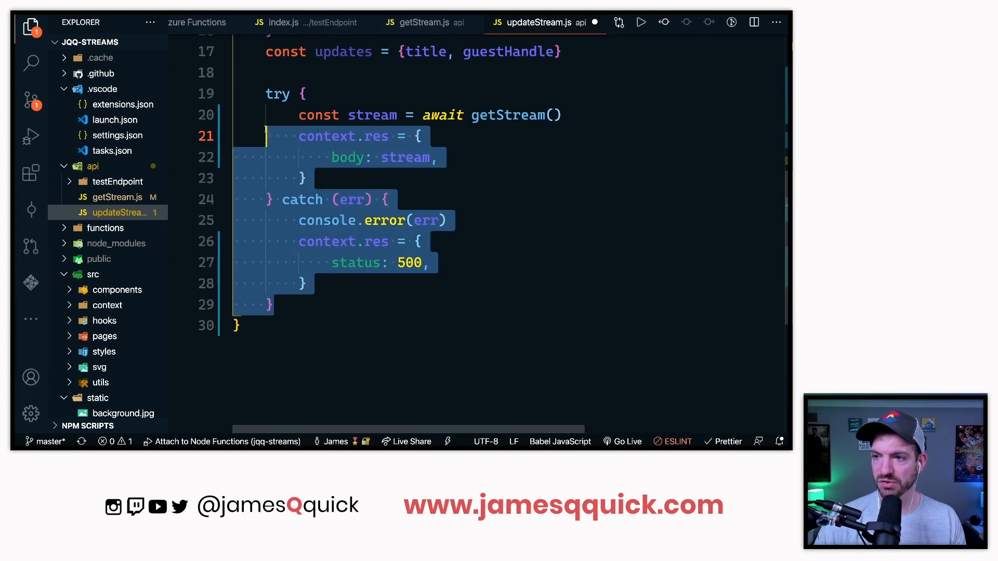
{"action": "type", "text": "c"}
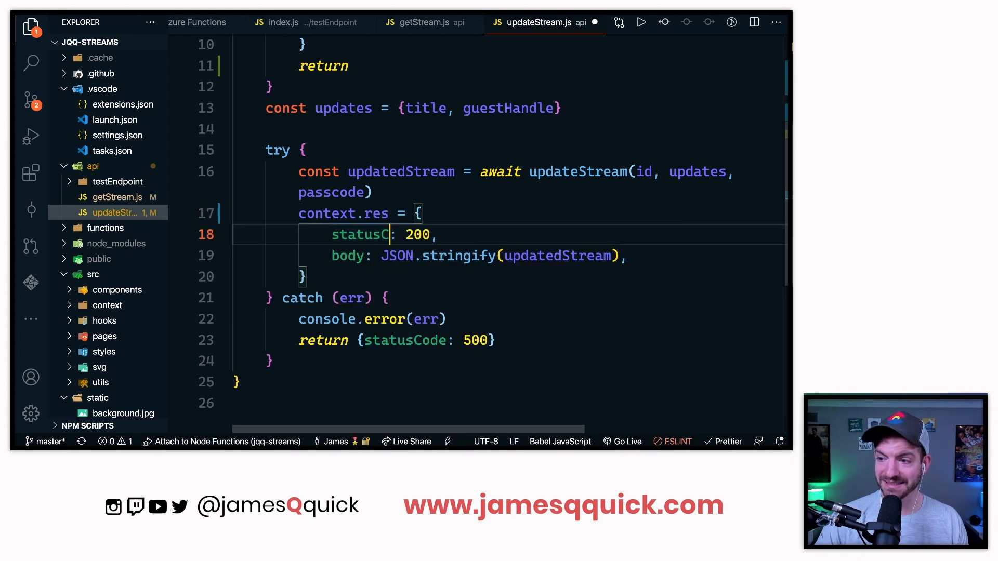
{"action": "type", "text": "status:5"}
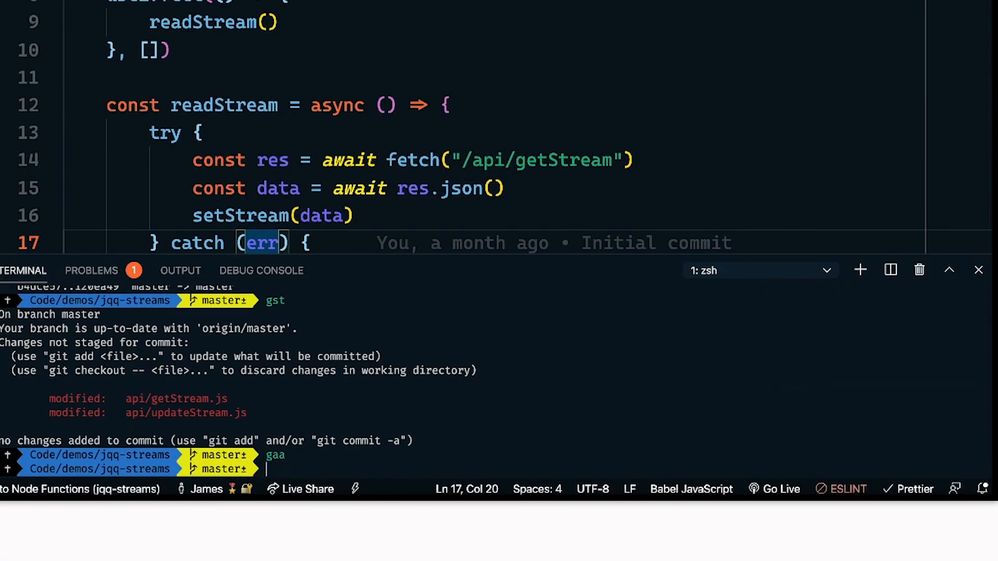
Commit 'Updated the two serverless functions for Azure Functions', then commit the functions moved 'into the right place'
{"action": "type", "text": "gcam \"Updated the t"}
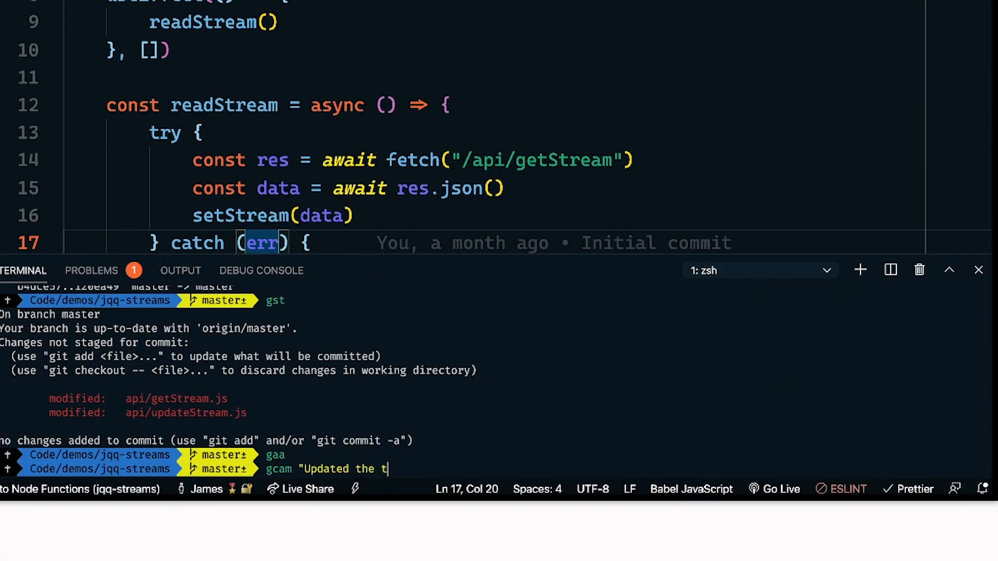
{"action": "type", "text": "wo serverless fu"}
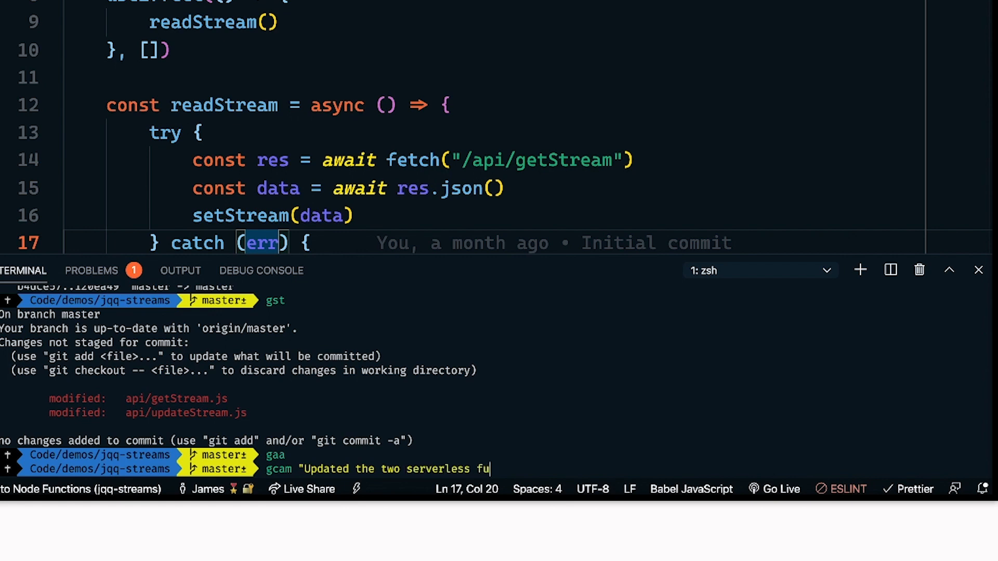
{"action": "type", "text": "nctions for Azure Func"}
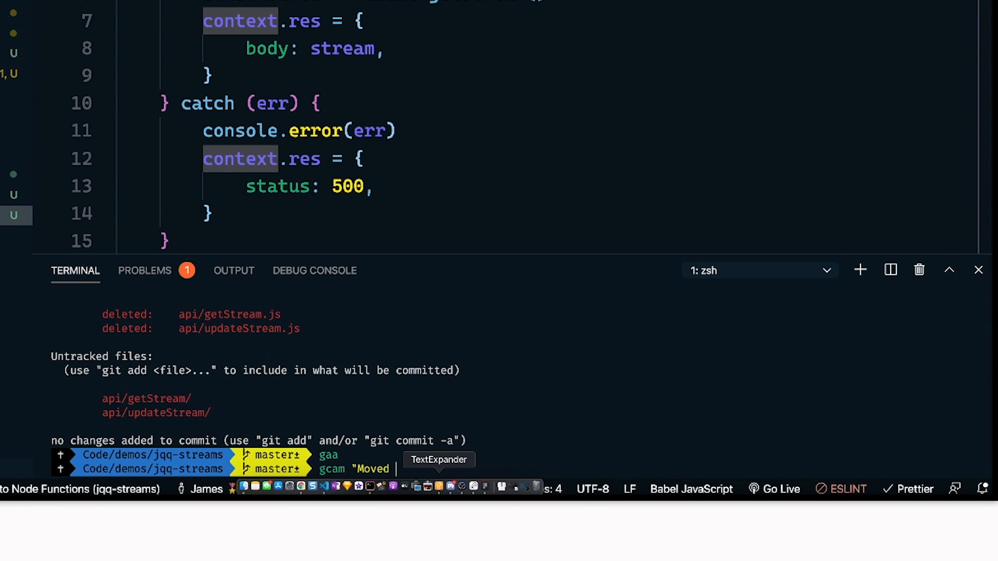
{"action": "type", "text": "serverless functions"}
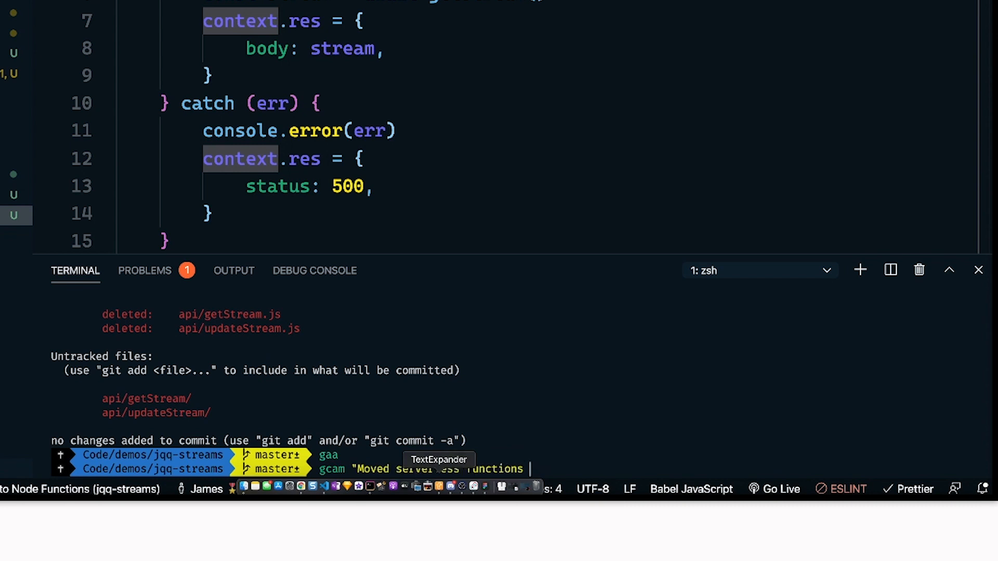
{"action": "type", "text": "into the right place"}
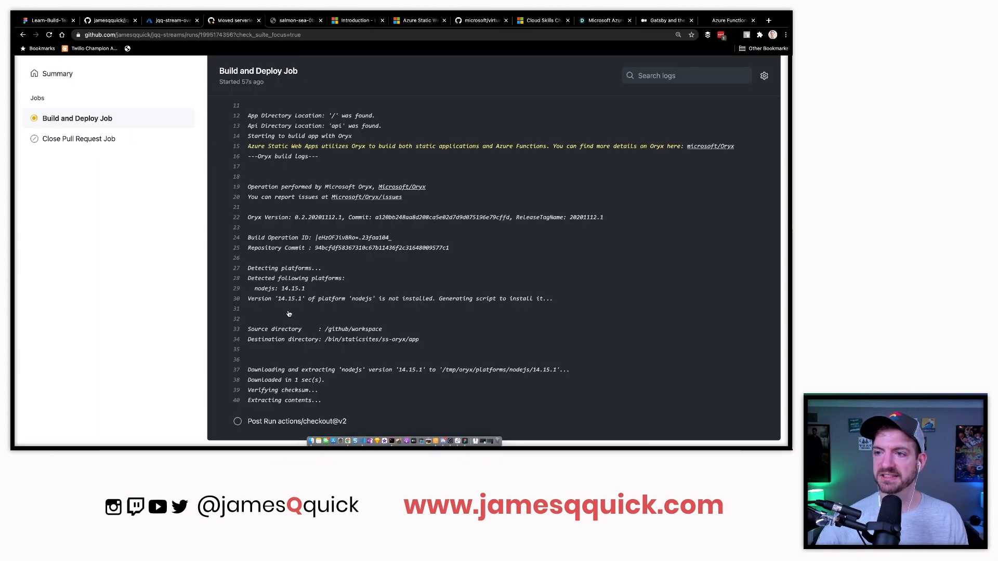
Check the finished build log, then refresh the Azure Functions list, which still shows only testEndpoint
{"action": "scroll", "scroll_direction": "down", "scroll_amount": 3}
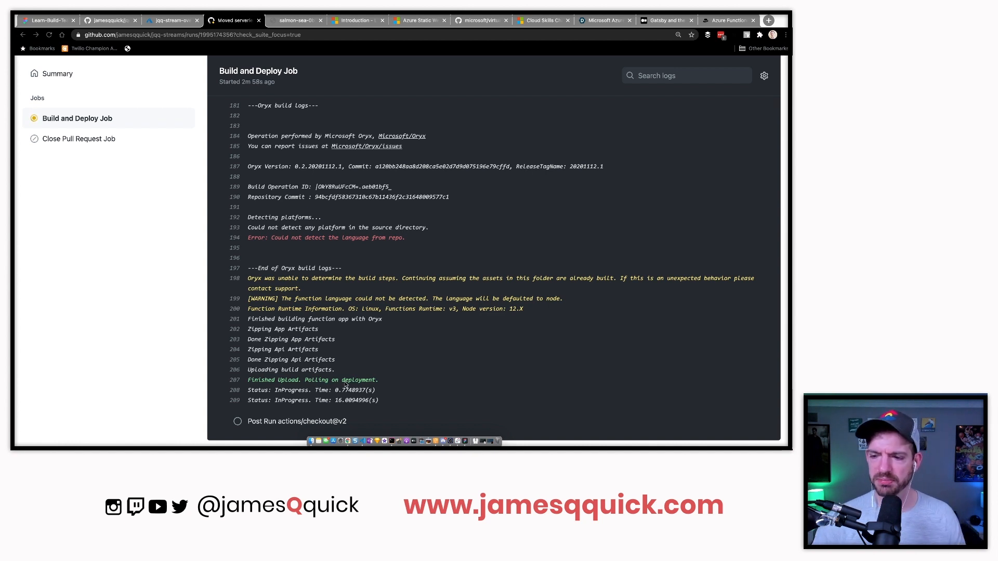
{"action": "left_click", "coordinate": [172, 20]}
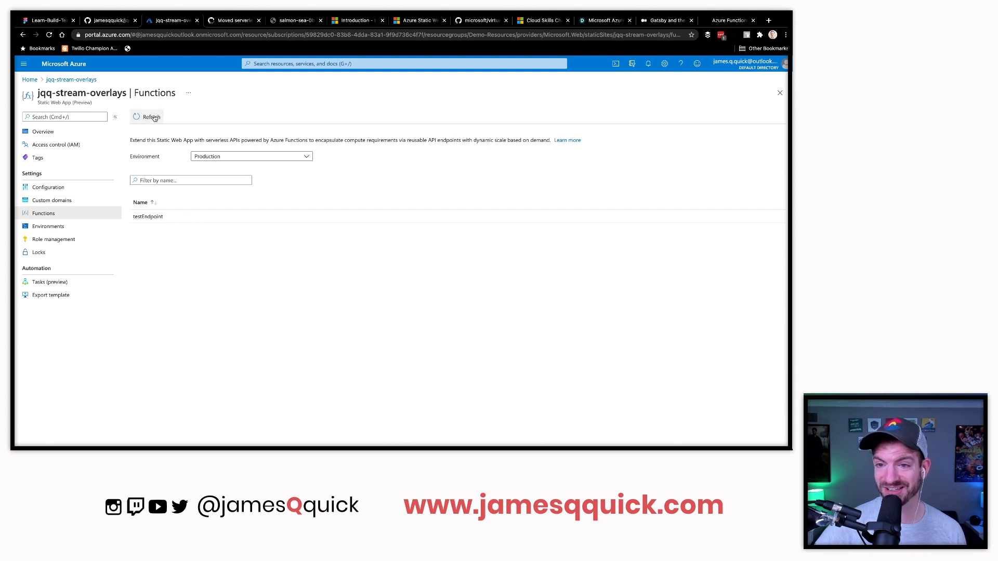
{"action": "left_click", "coordinate": [150, 117]}
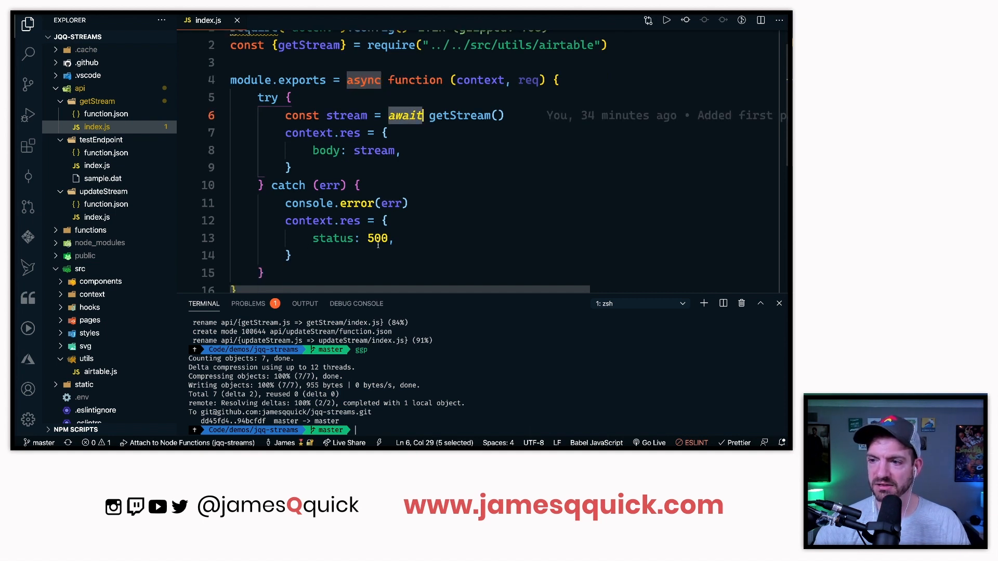
Add body: err to getStream's 500 catch response and a body to updateStream's 500 response
{"action": "type", "text": "body: err,"}
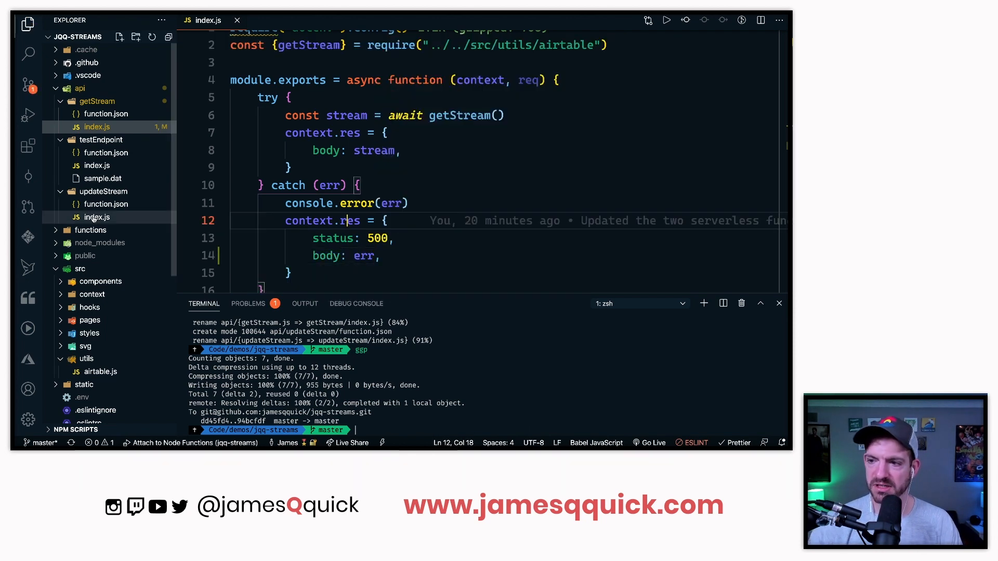
{"action": "left_click", "coordinate": [92, 217]}
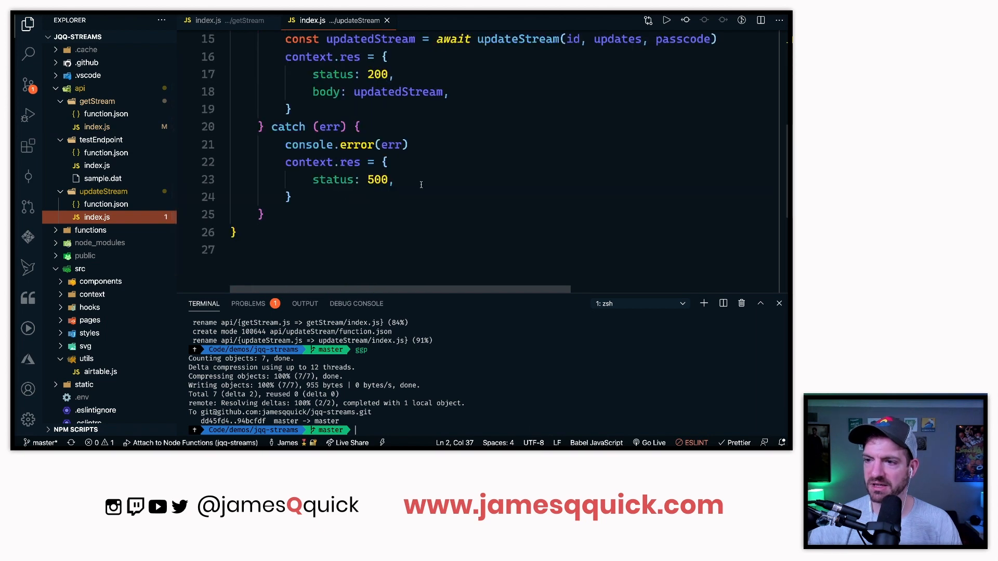
{"action": "type", "text": "body:"}
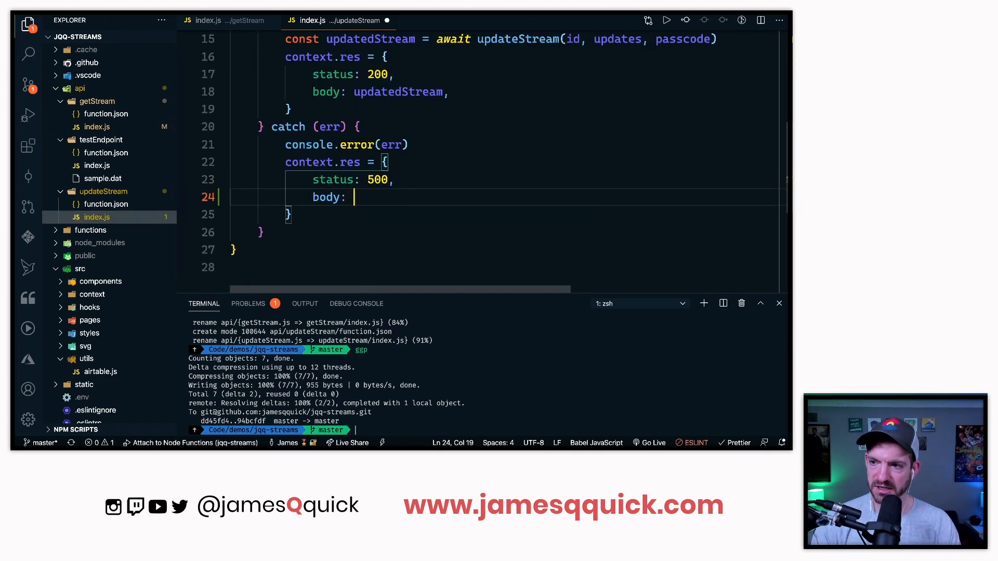
{"action": "left_click", "coordinate": [210, 20]}
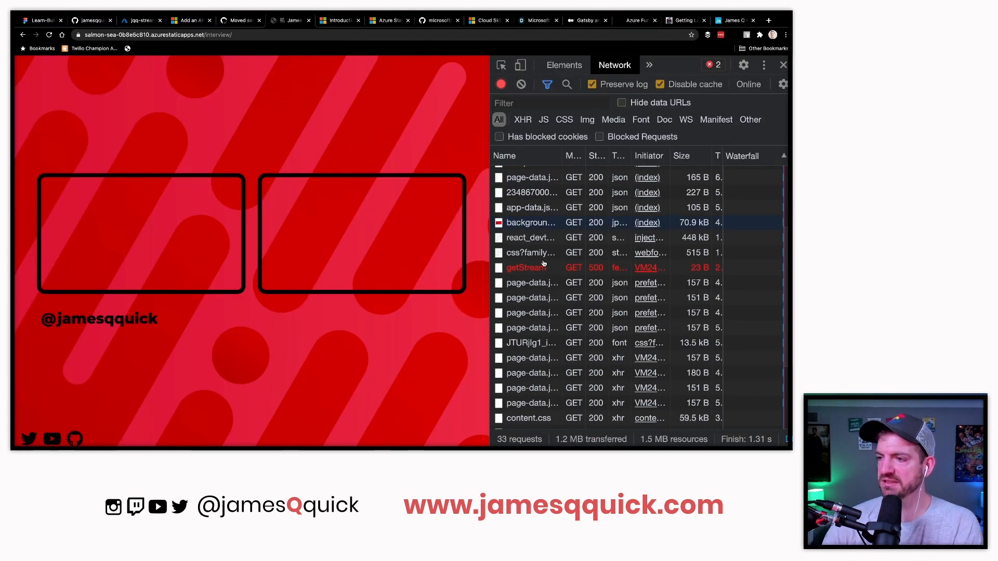
Inspect the red getStream request failing with status 500 in the DevTools Network panel
{"action": "left_click", "coordinate": [526, 267]}
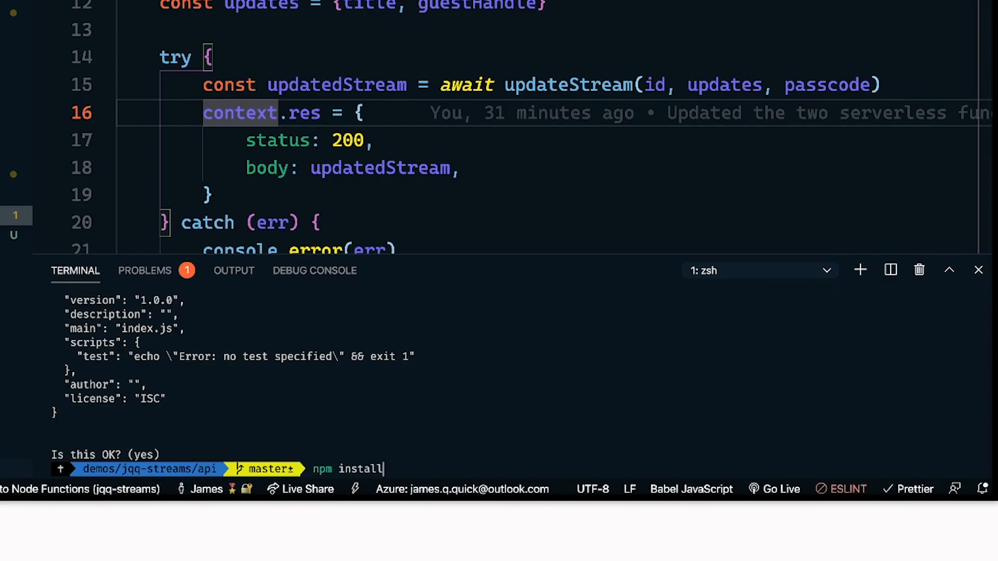
Install airtable and dotenv in the api folder and commit 'added package.json in api folder'
{"action": "type", "text": "airtable dotenv"}
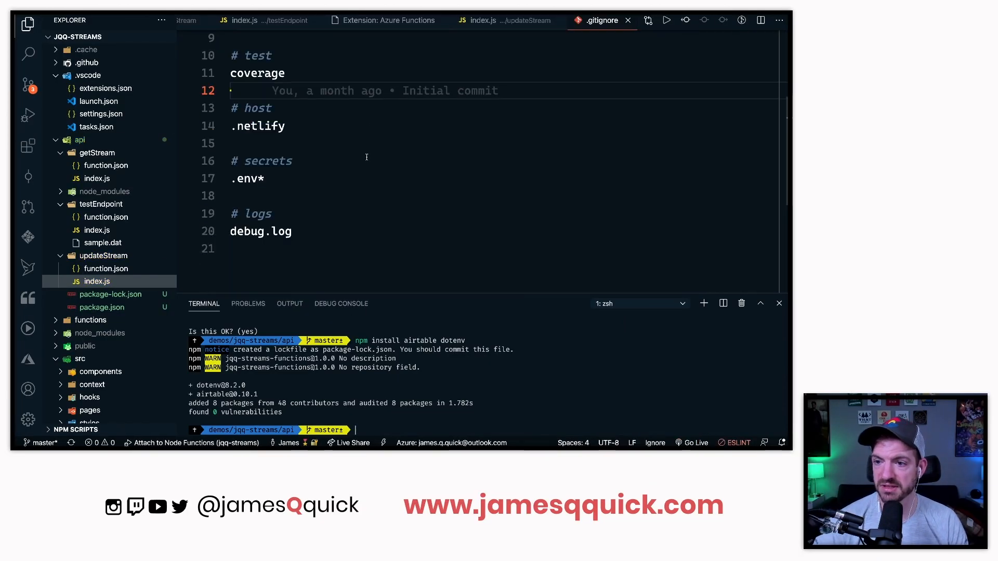
{"action": "scroll", "scroll_direction": "up", "scroll_amount": 3}
{"action": "type", "text": "gcam \"added"}
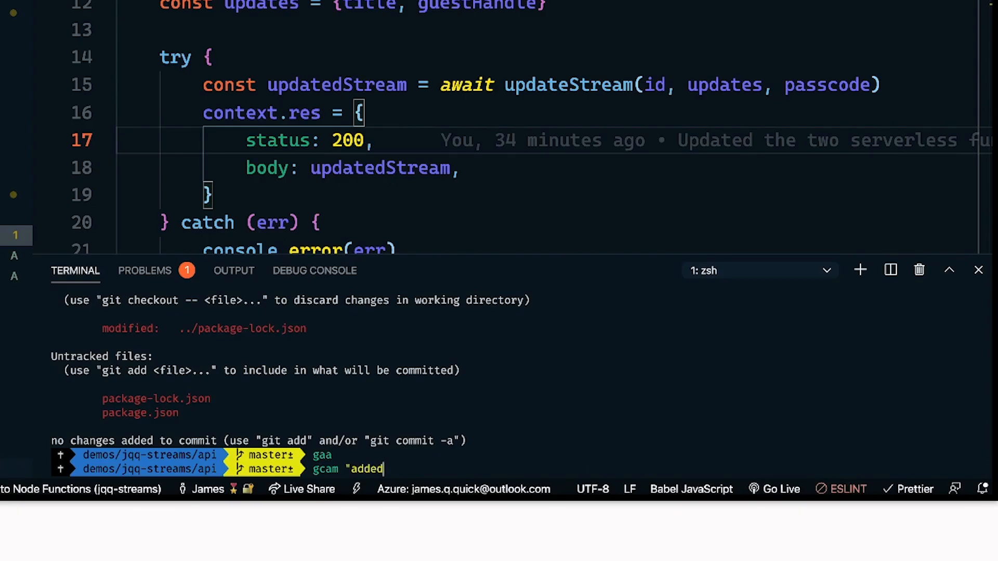
{"action": "type", "text": "package.json in"}
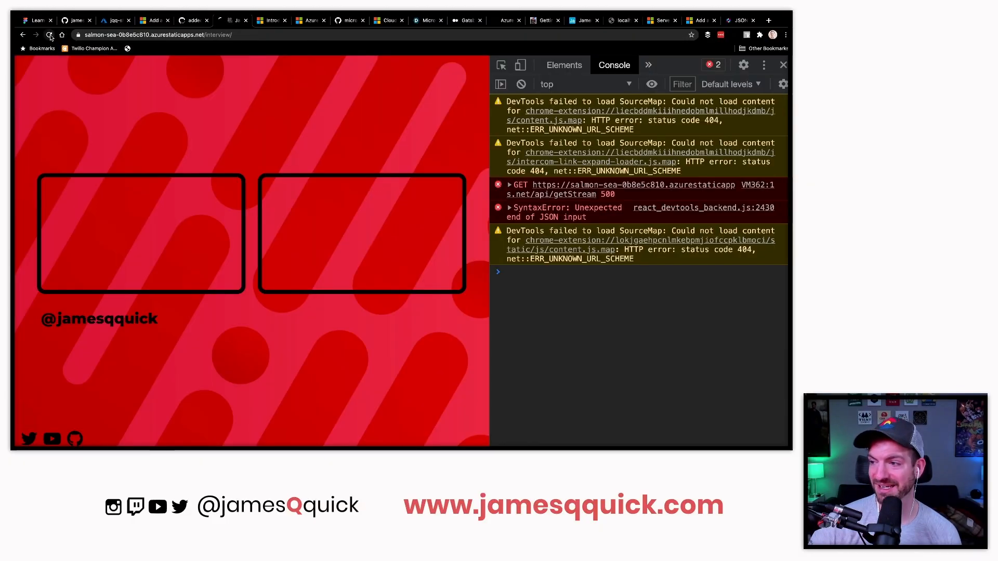
Reload the deployed overlay and trace the 'Unexpected end of JSON input' error to stream.js line 15
{"action": "left_click", "coordinate": [509, 207]}
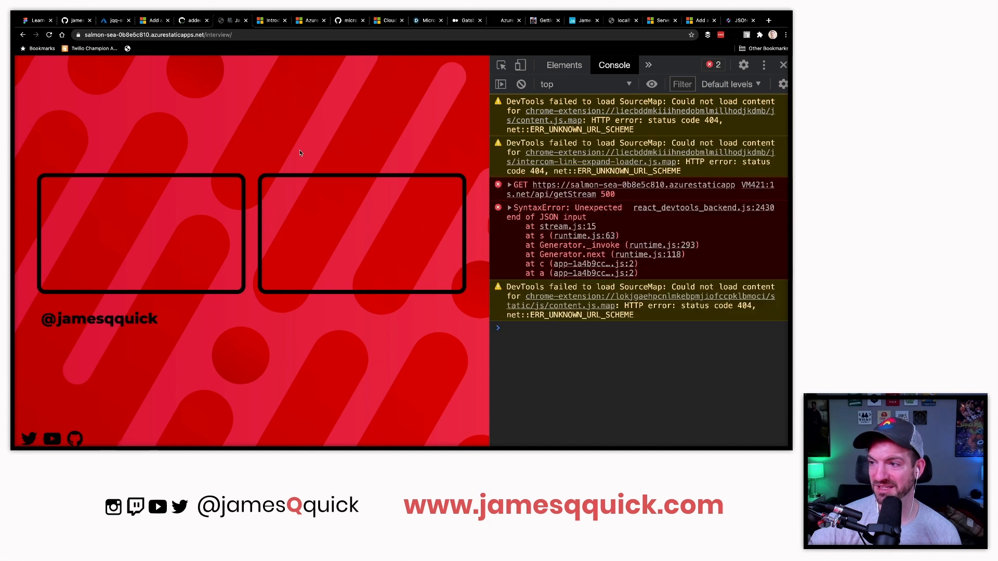
{"action": "mouse_move", "coordinate": [382, 185]}
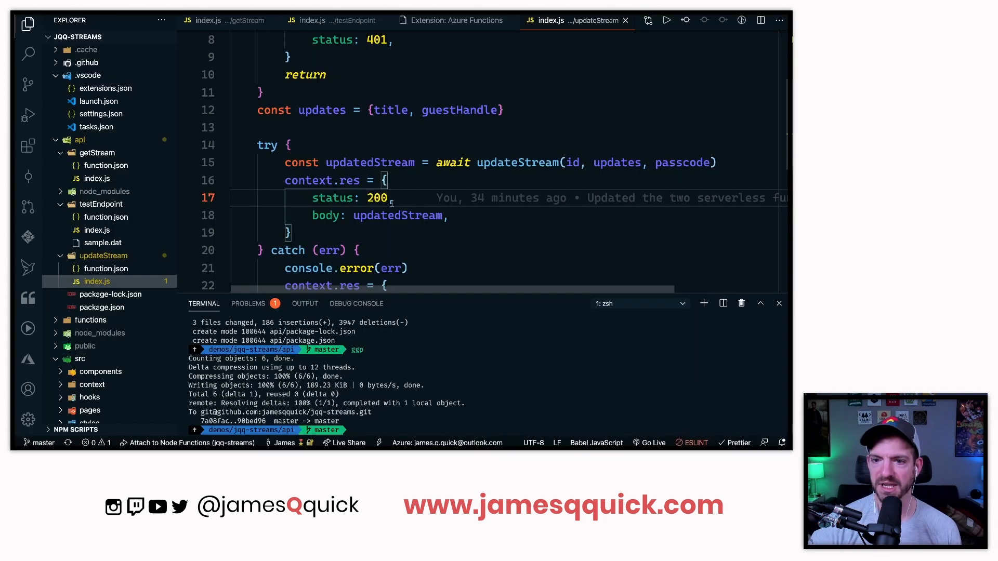
Open api/package.json and scroll to check that airtable and dotenv appear under dependencies
{"action": "left_click", "coordinate": [101, 307]}
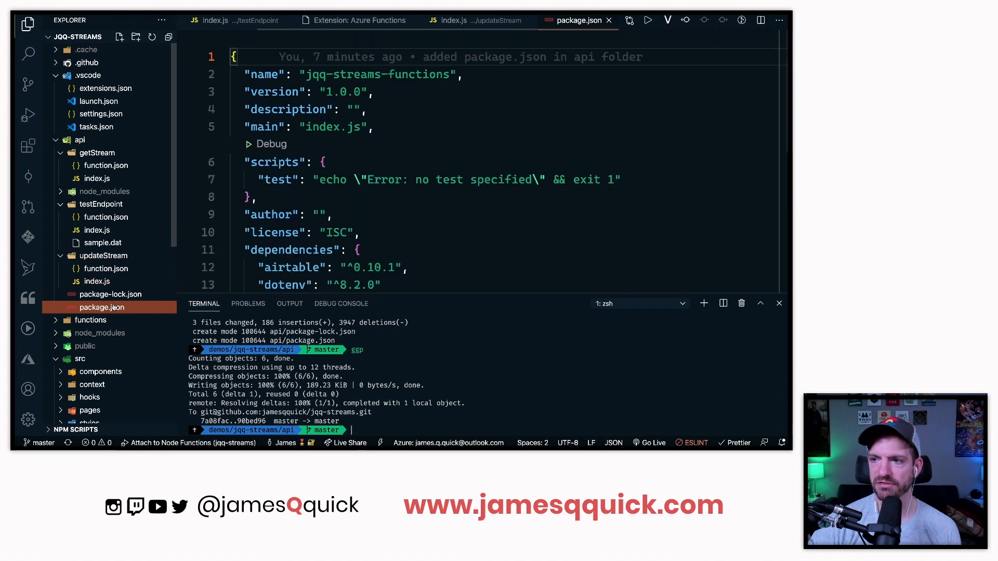
{"action": "scroll", "scroll_direction": "down", "scroll_amount": 3}
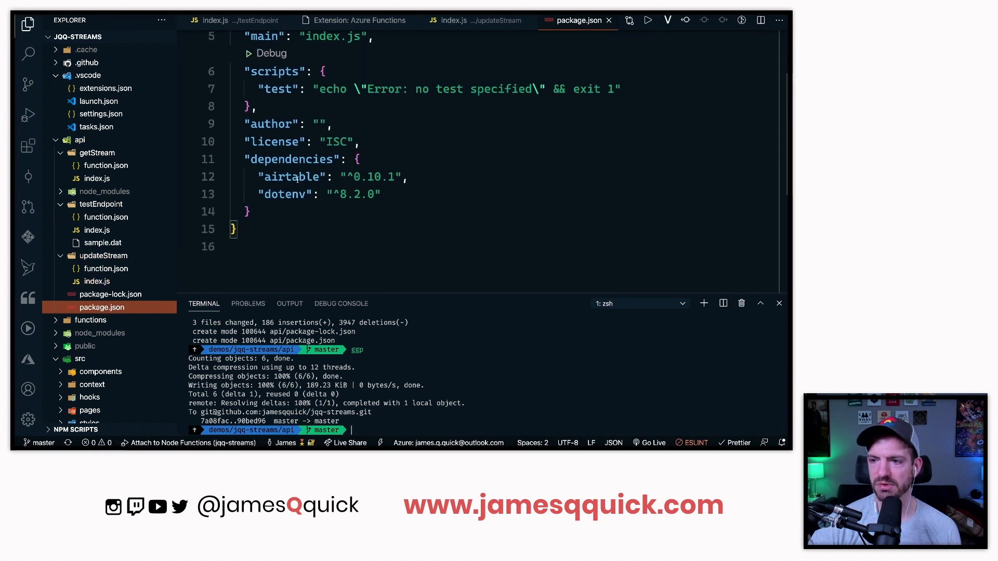
{"action": "mouse_move", "coordinate": [102, 255]}
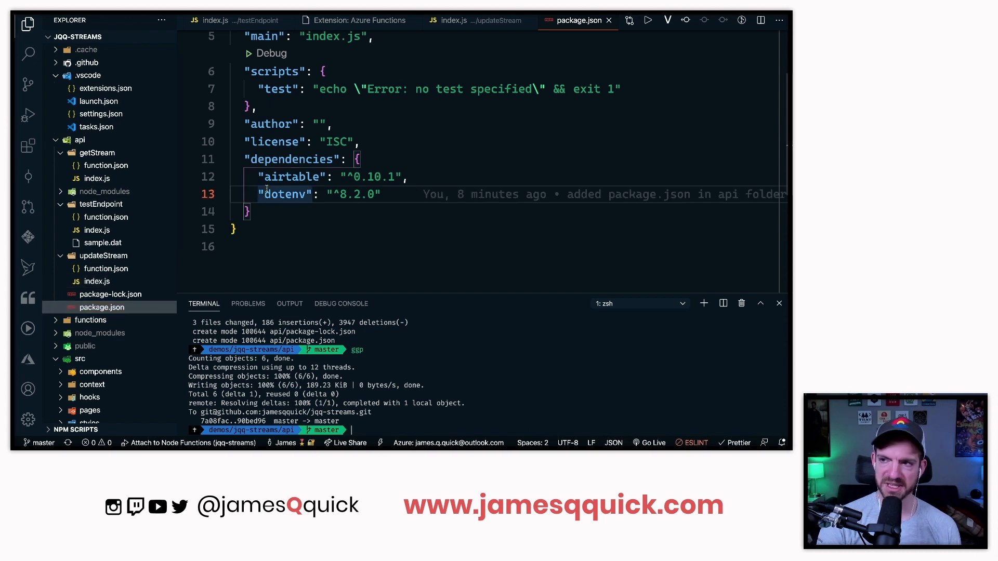
{"action": "left_click", "coordinate": [475, 20]}
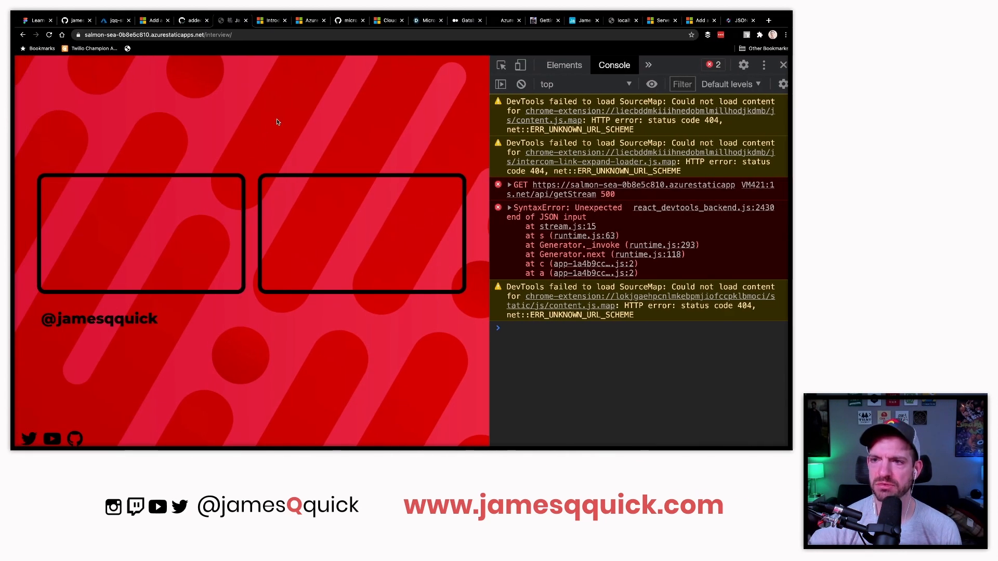
{"action": "mouse_move", "coordinate": [230, 102]}
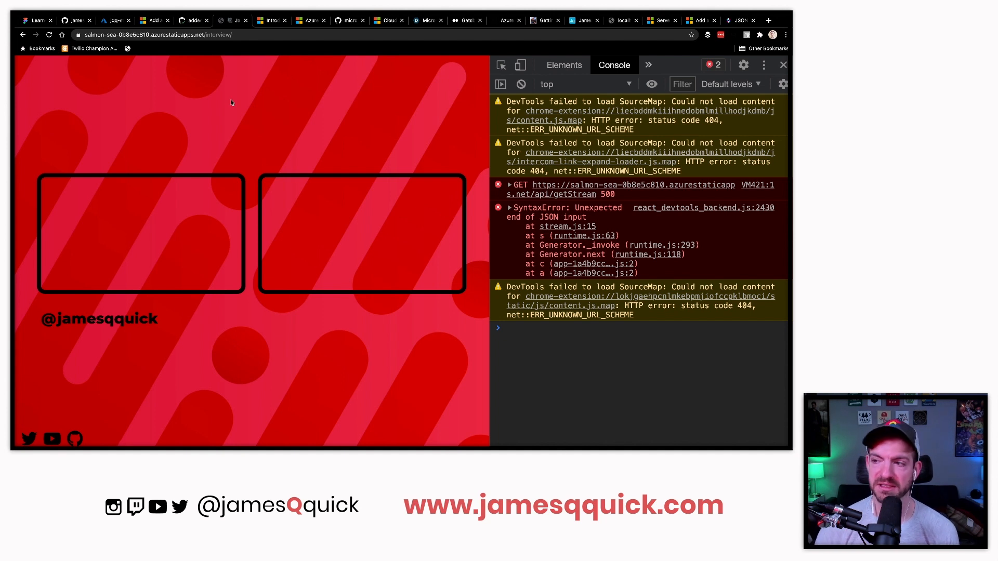